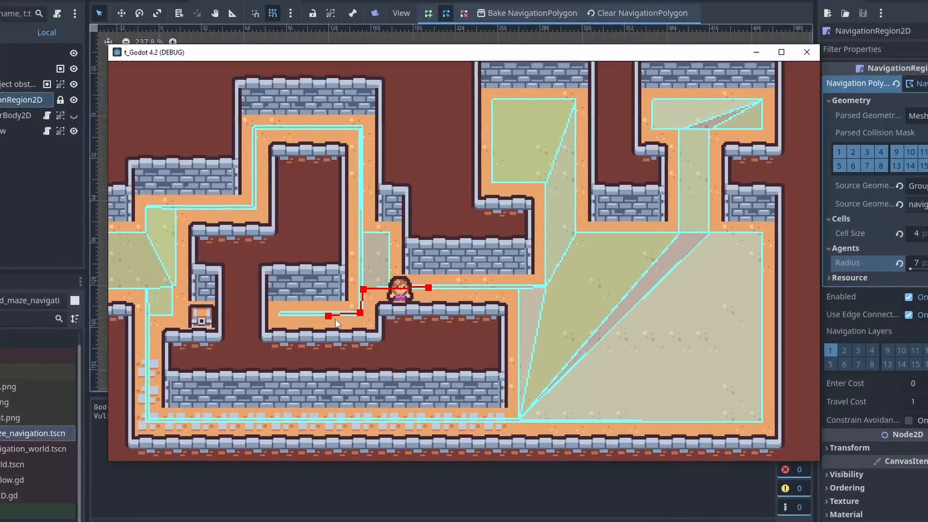
Step: Create a NavigationRegion2D child node by searching 'navig' in Add Child Node
click(12, 45)
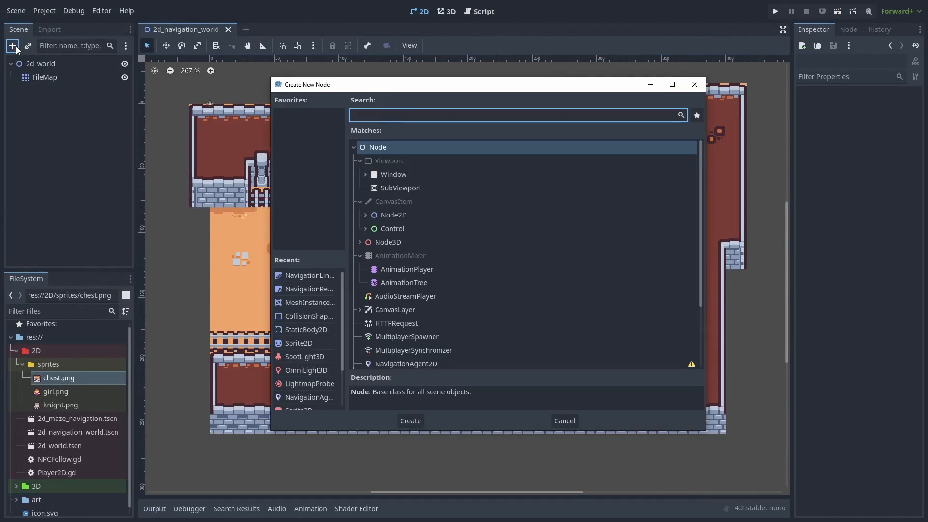
text(navig)
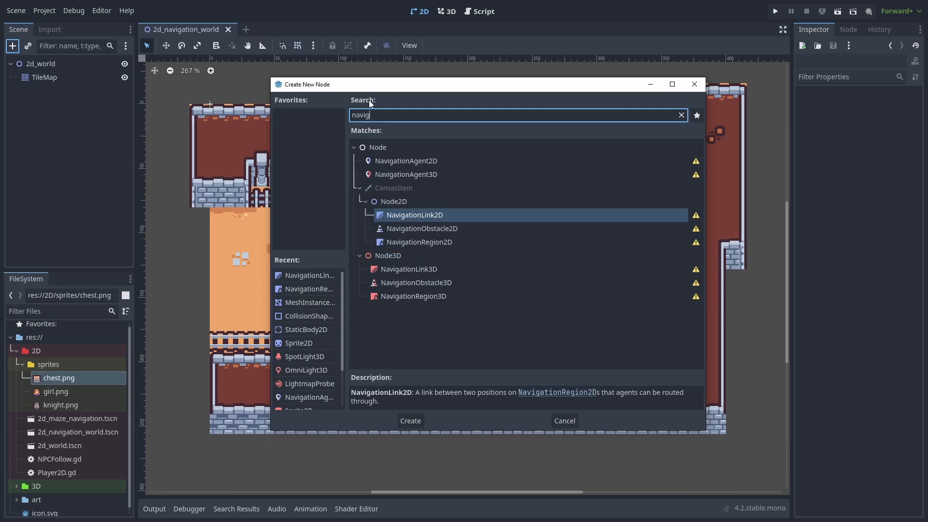
click(418, 241)
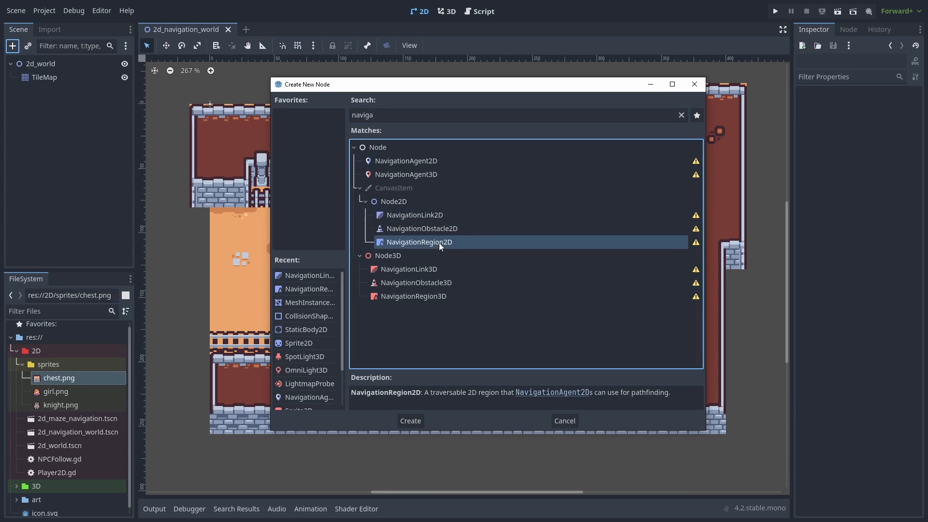
click(410, 420)
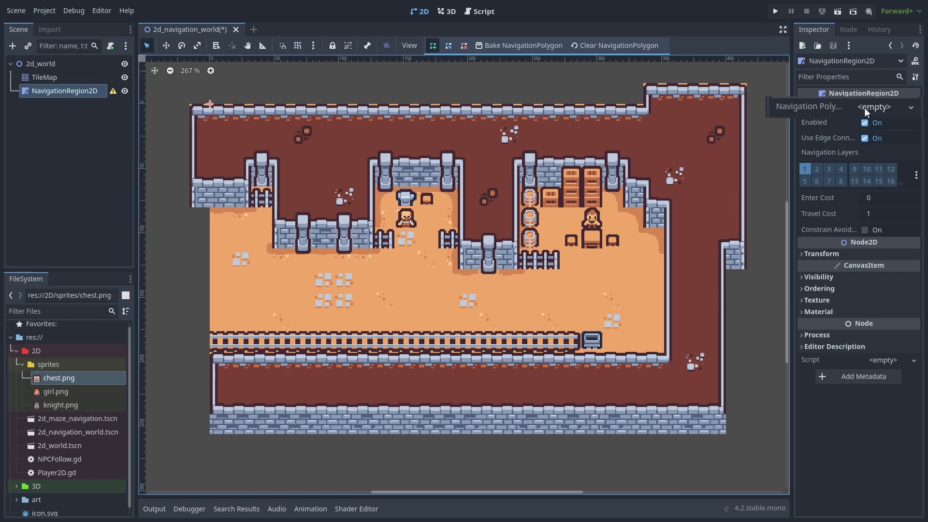
Step: Assign a new NavigationPolygon resource, outline the dungeon floor and attempt a bake
click(882, 107)
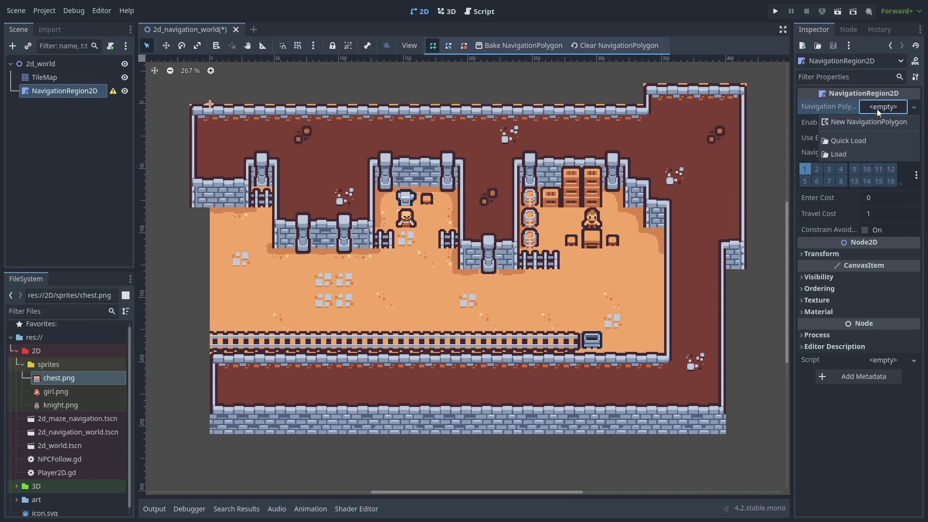
click(868, 122)
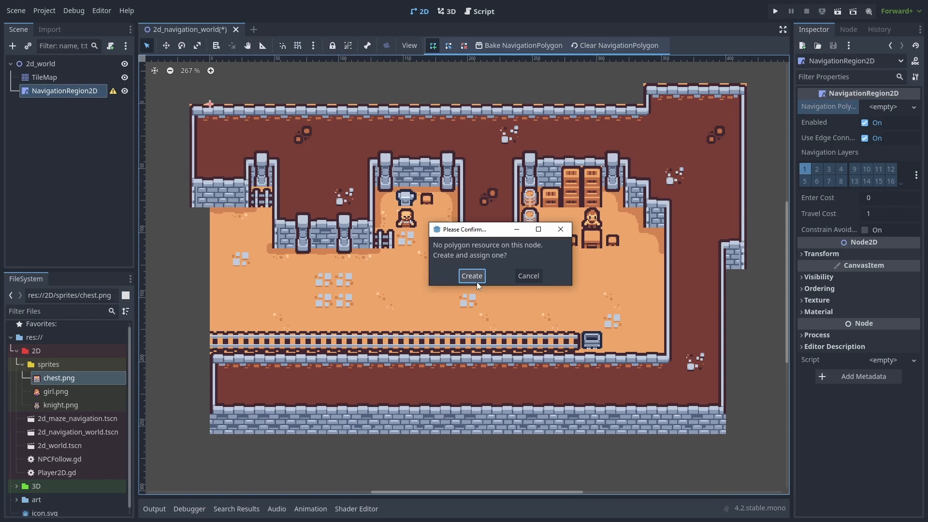
click(471, 275)
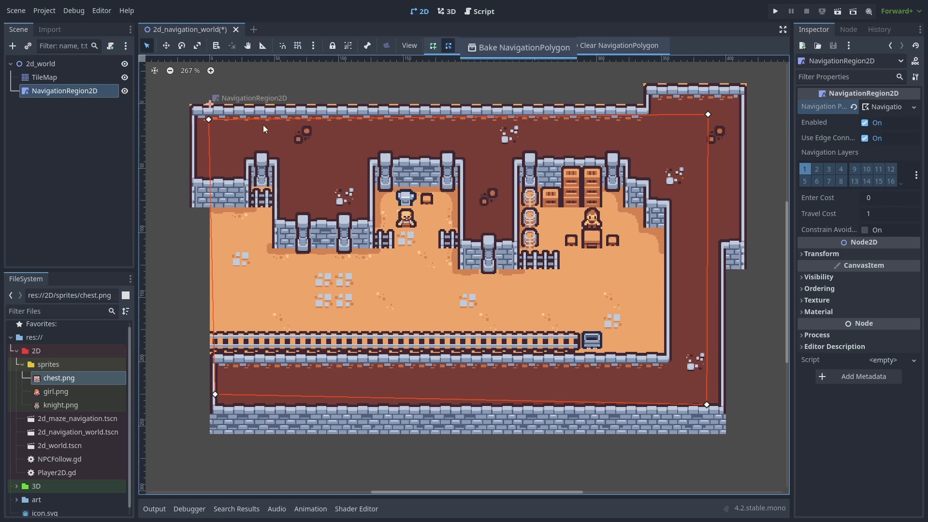
click(519, 46)
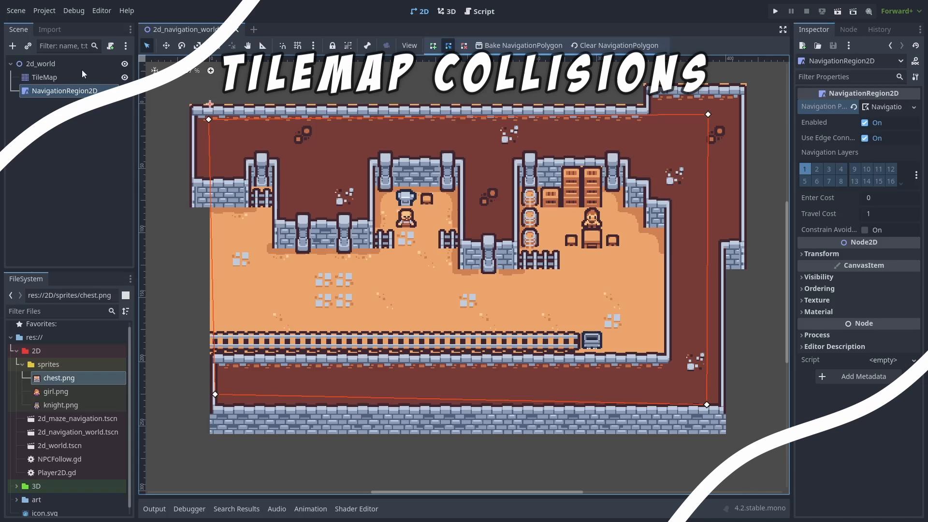
Step: Add a physics layer to the TileMap's tile set via Physics Layers > Add Element
click(43, 77)
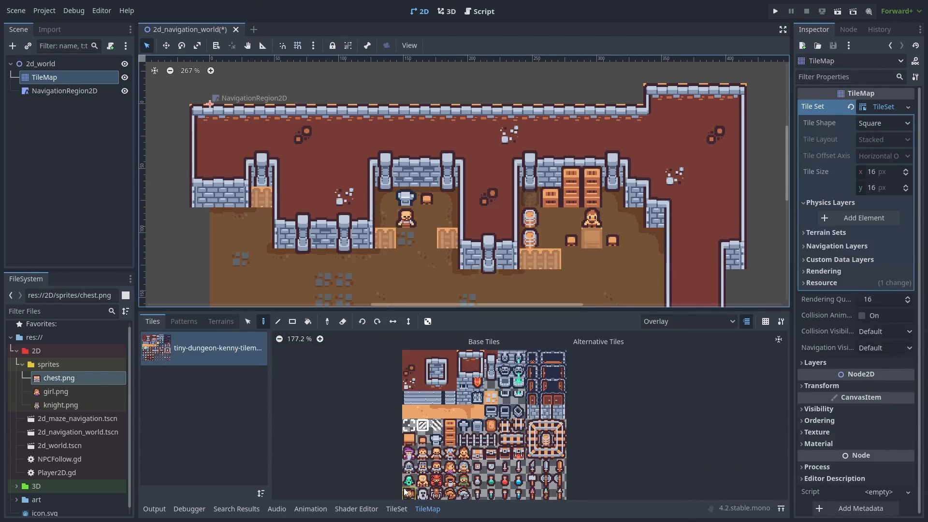
click(359, 336)
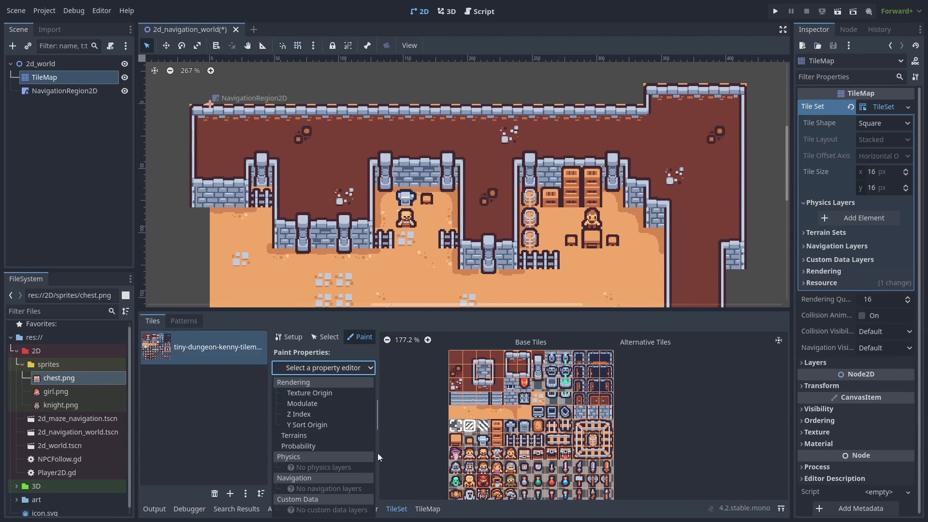
mouse_move(863, 217)
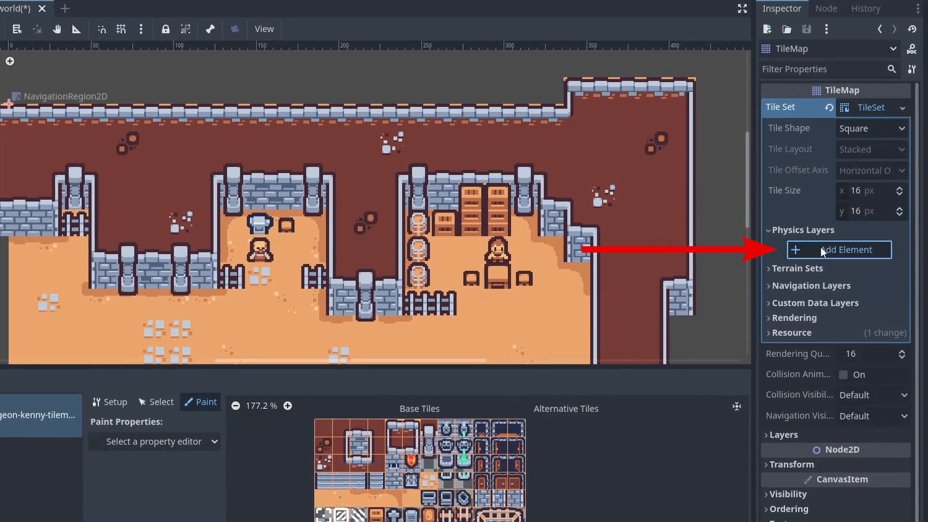
click(837, 250)
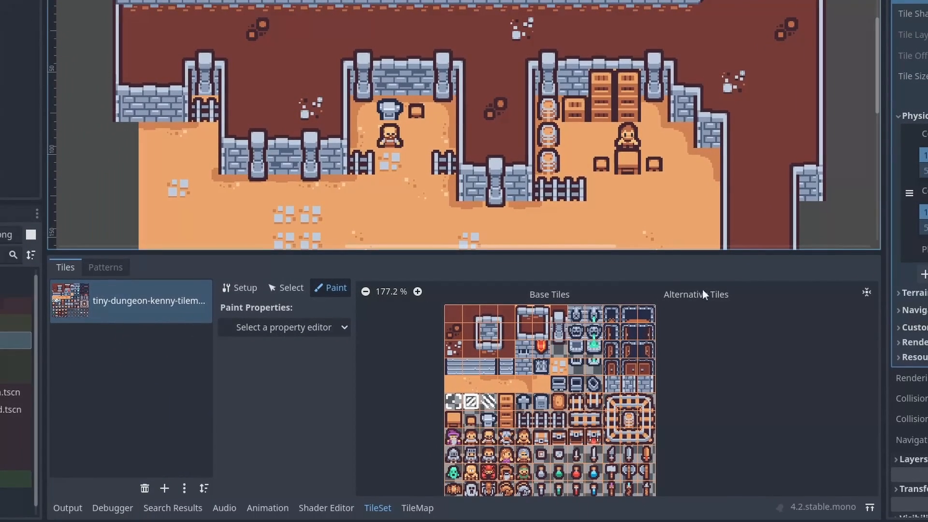
Step: Paint Physics Layer 0 collision onto the wall and obstacle tiles in the atlas
click(283, 326)
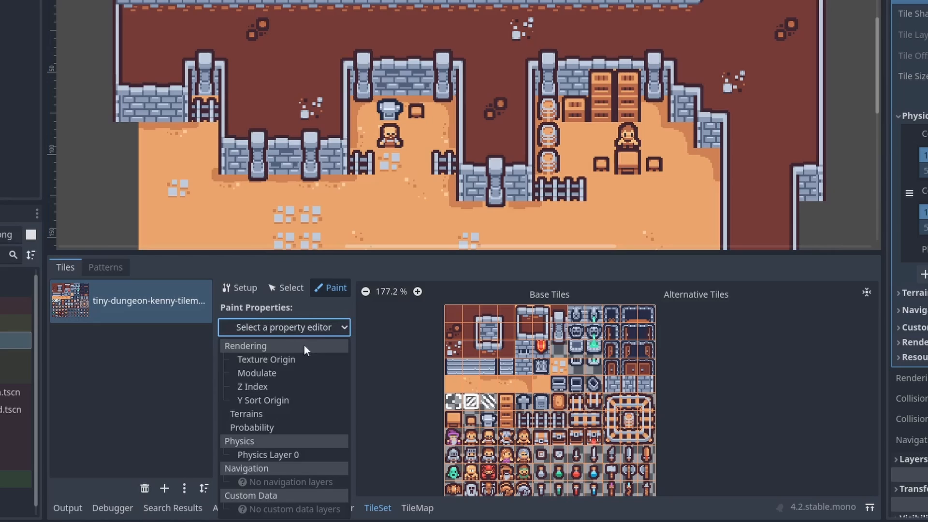
click(267, 454)
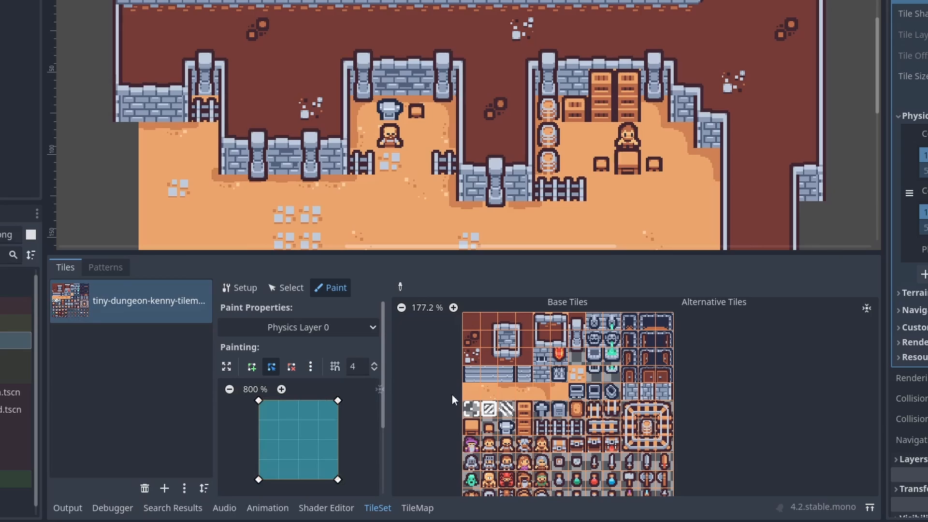
click(473, 326)
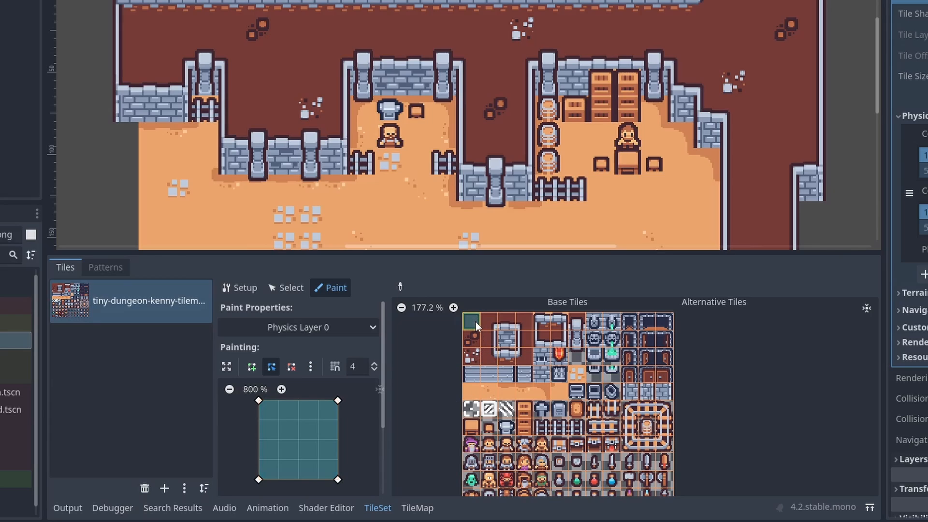
click(491, 337)
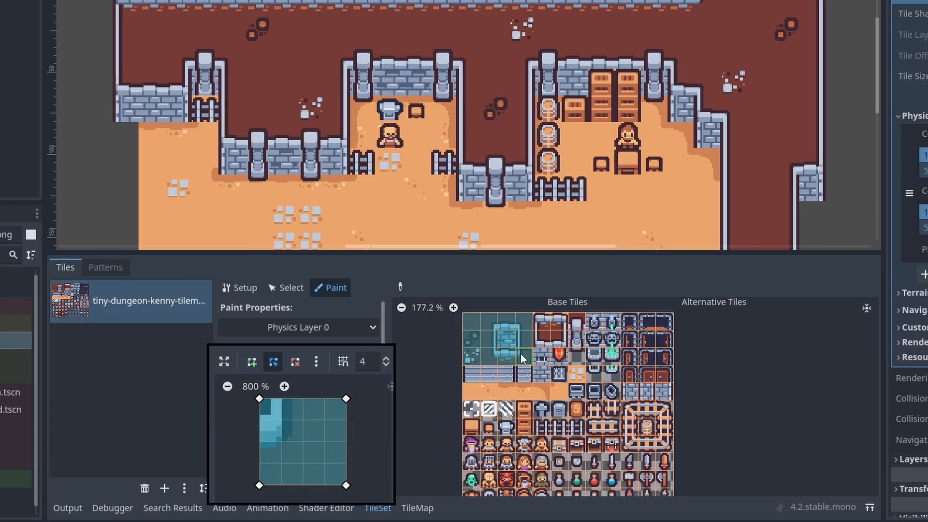
click(663, 392)
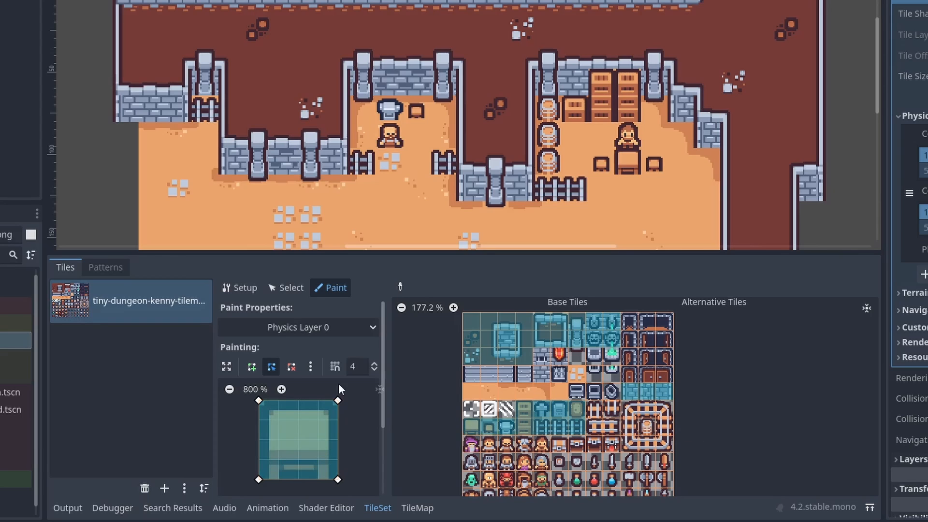
click(418, 508)
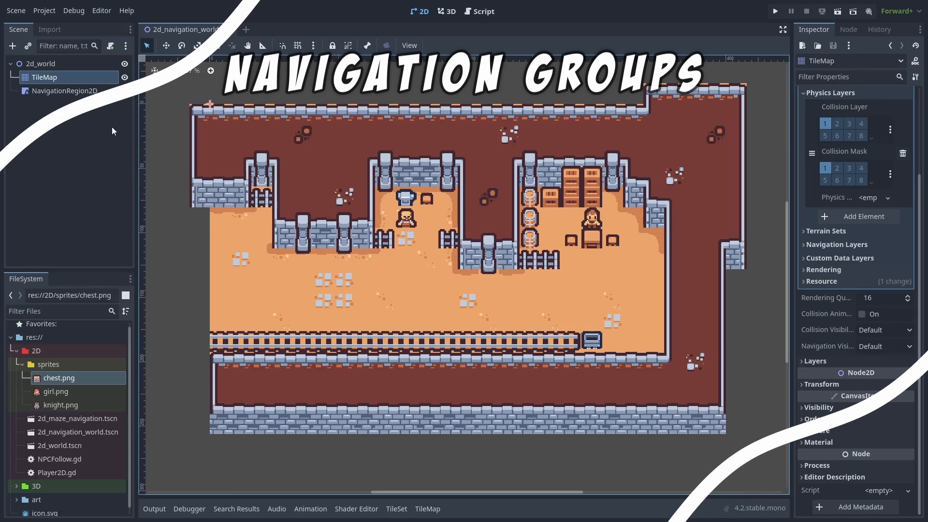
Step: Bake the region's navmesh over the dungeon and expand the NavigationPolygon settings
click(65, 91)
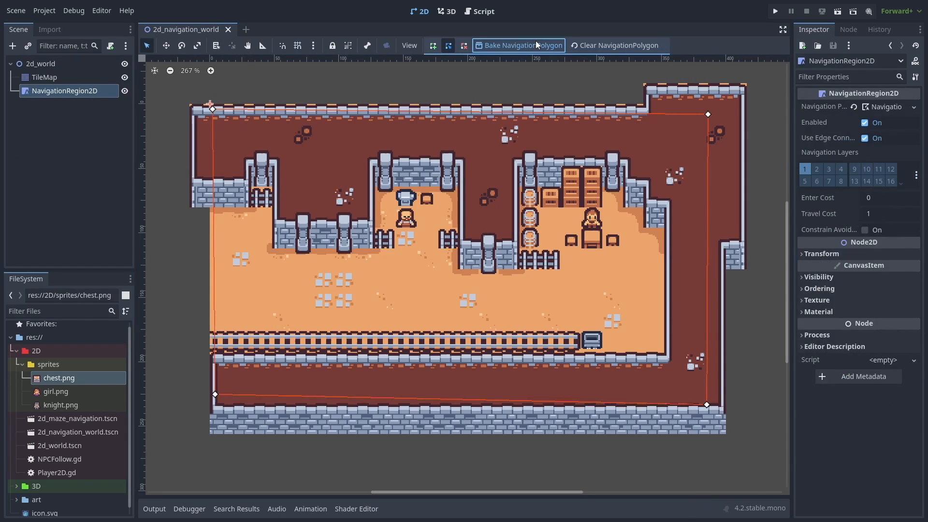
click(521, 46)
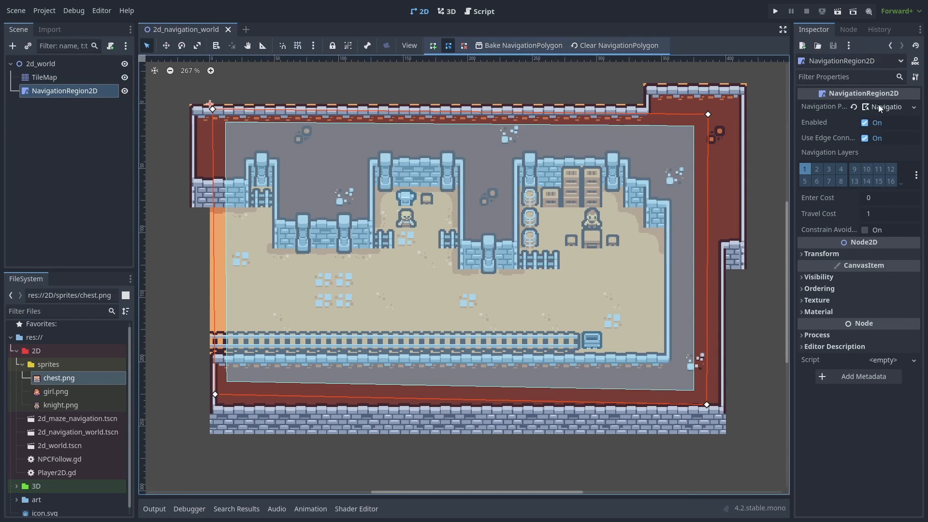
click(886, 107)
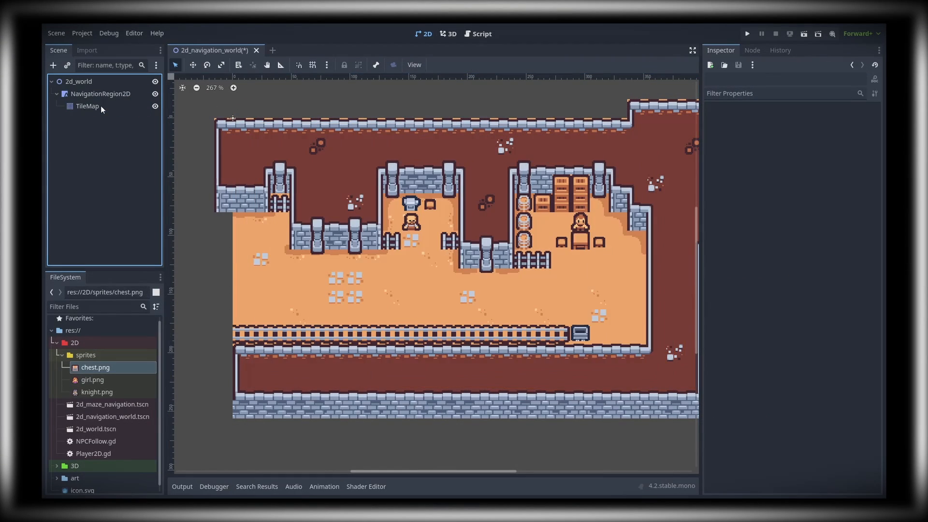
click(102, 93)
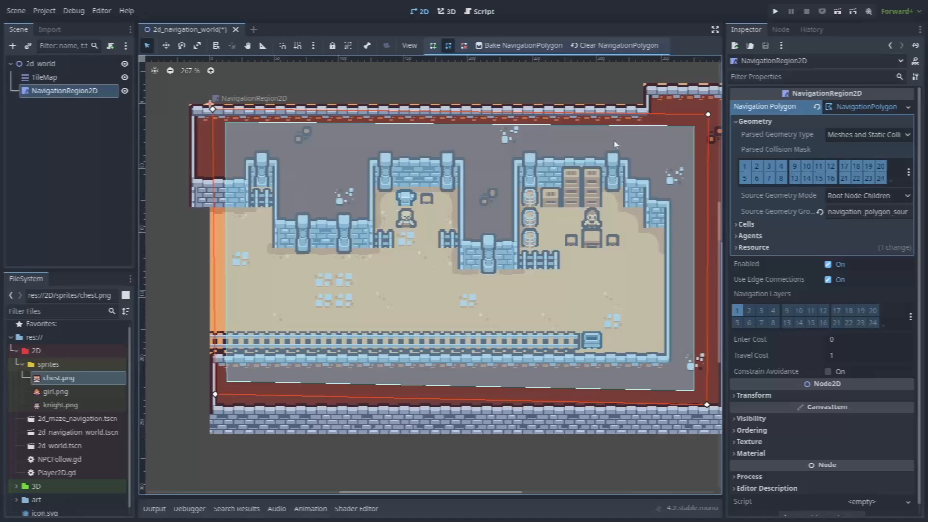
Step: Set Source Geometry Mode to Group With Children with group name 'navigation'
click(867, 195)
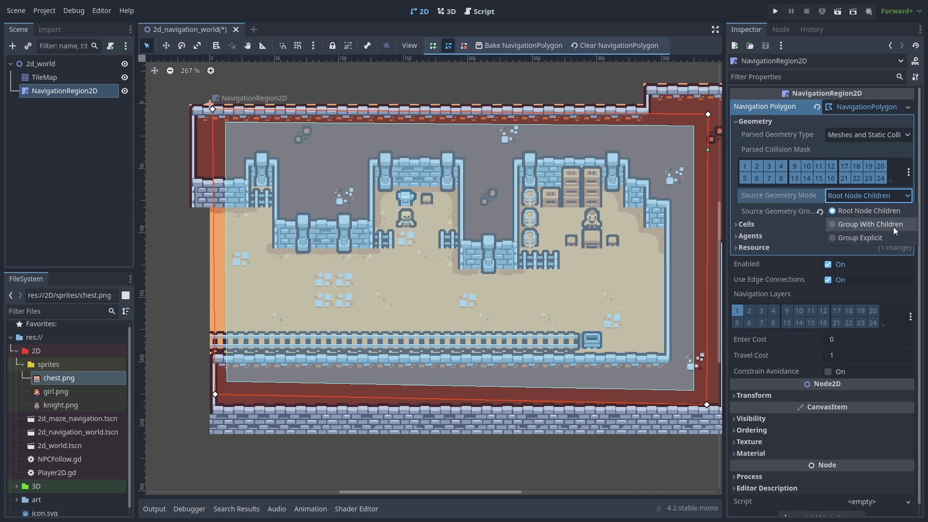
click(868, 223)
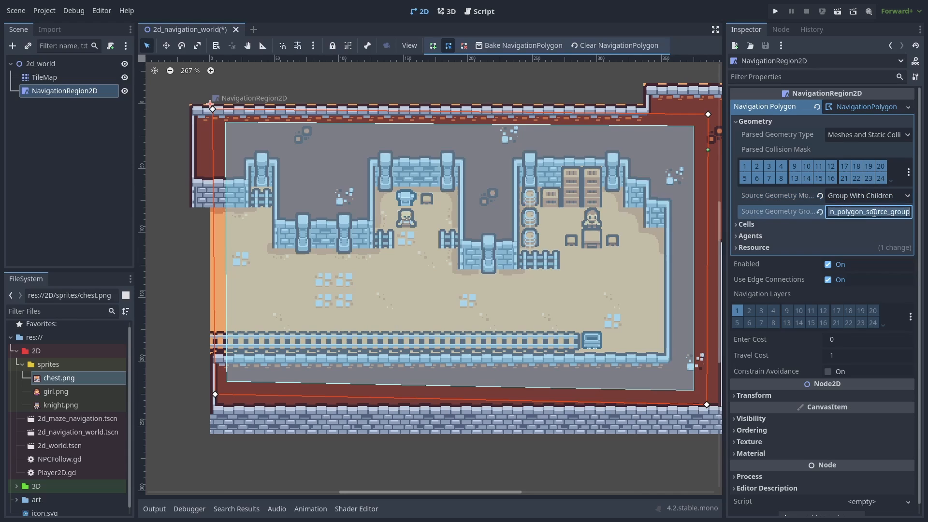
text(naviga)
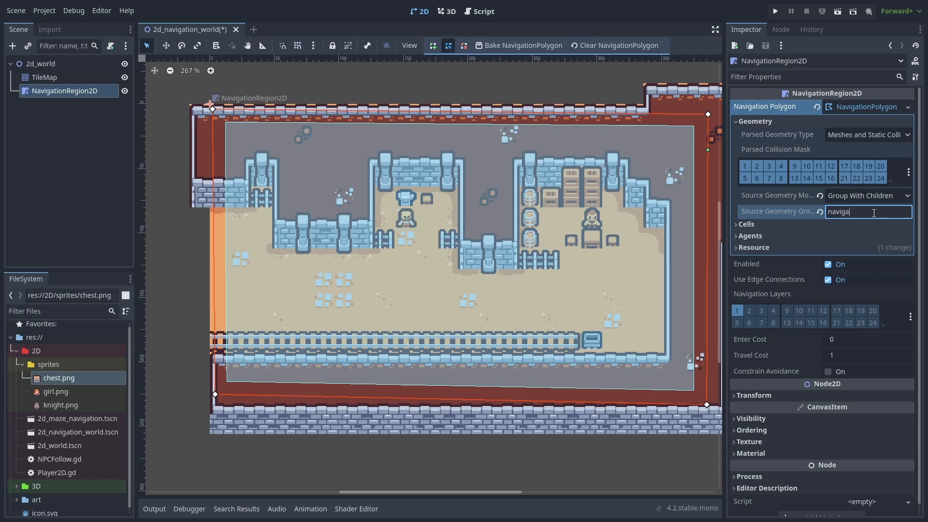
text(tion)
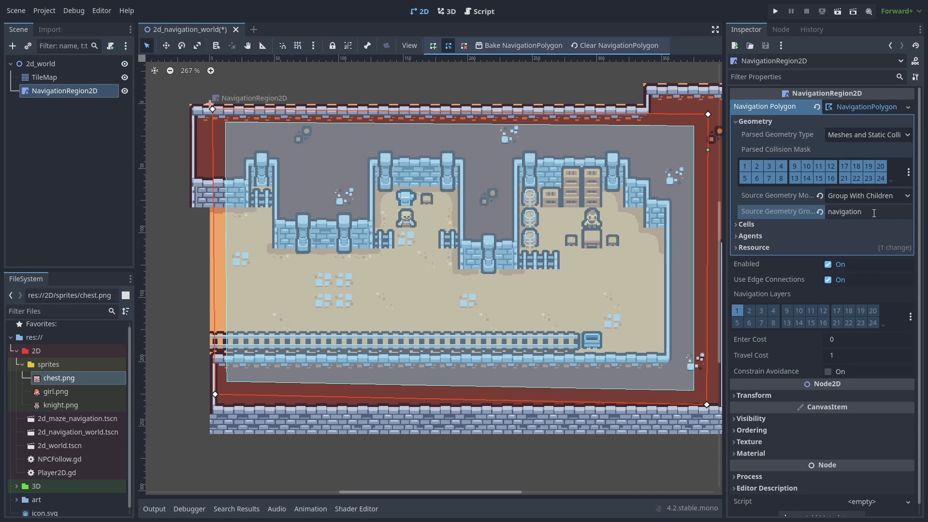
click(43, 77)
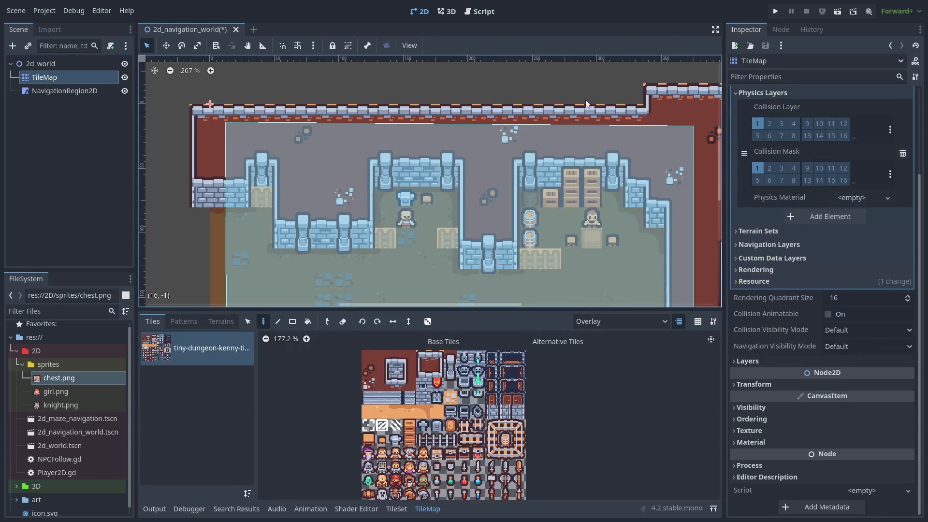
Step: Add the TileMap to the 'navigation' group and bake the NavigationRegion2D's navmesh
click(780, 29)
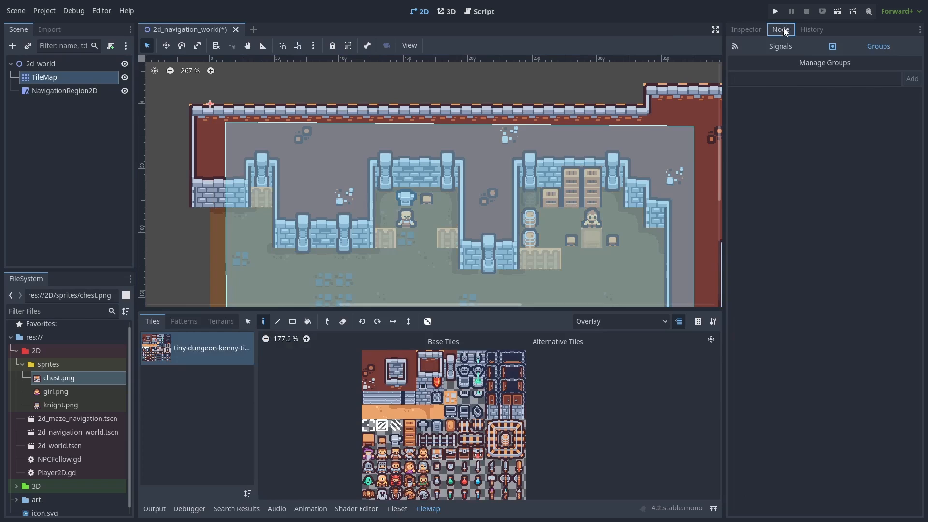
text(navig)
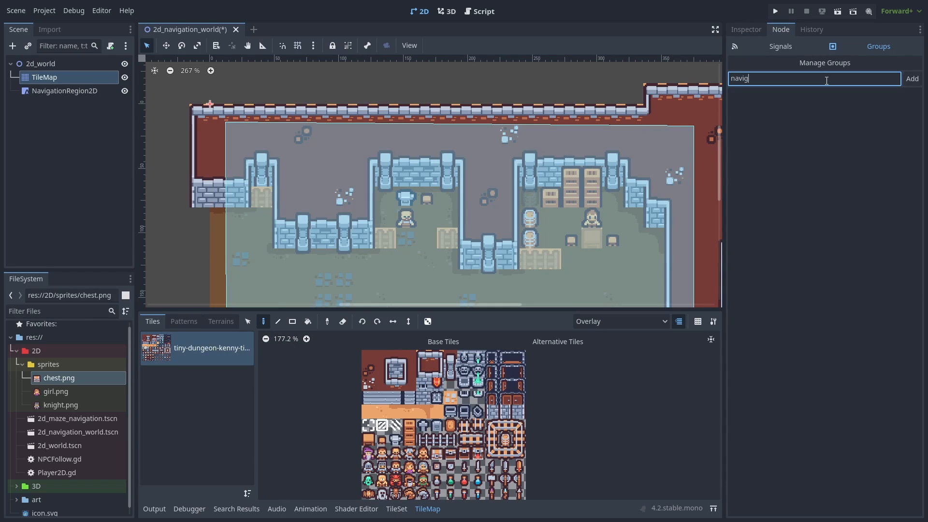
click(911, 78)
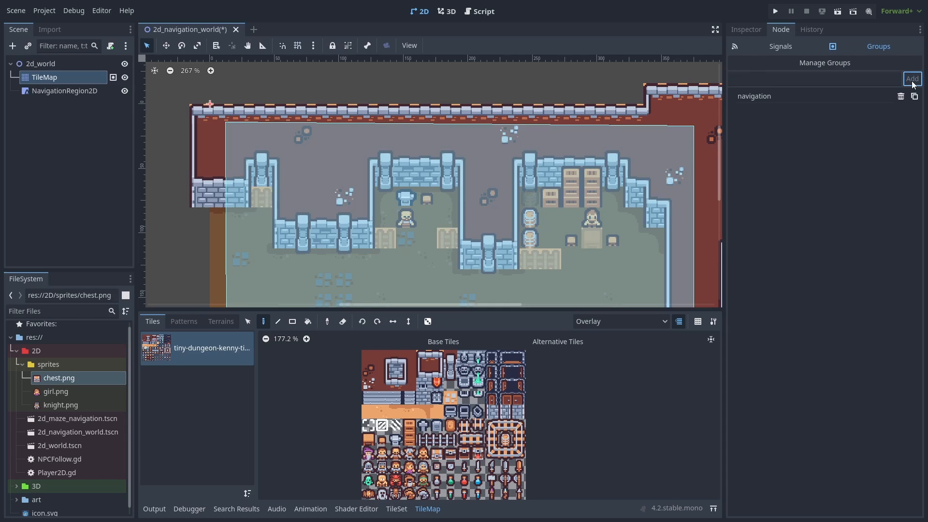
click(64, 91)
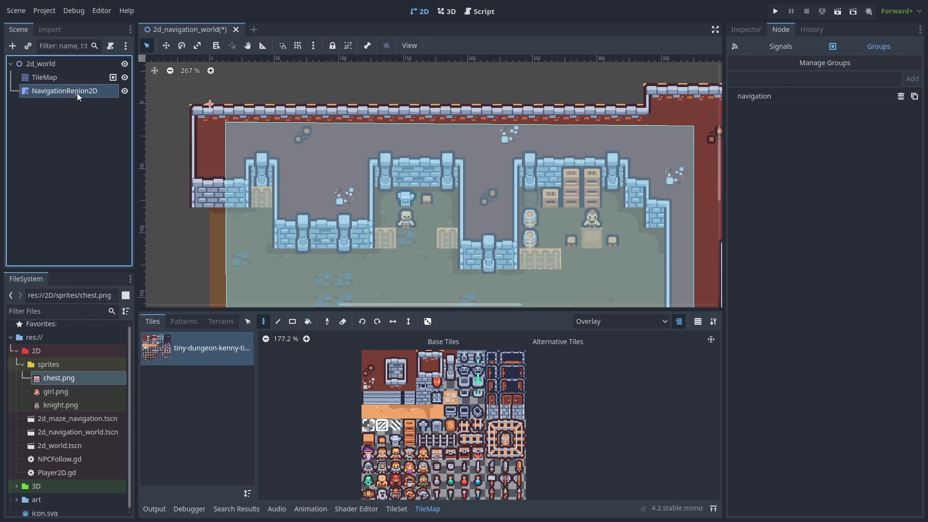
click(521, 46)
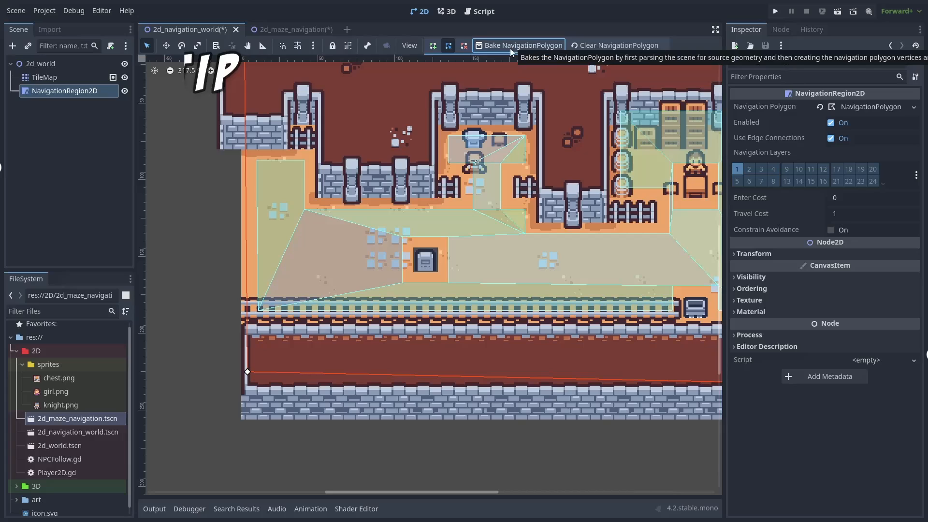
Step: Select the TileMap and choose a painting layer from the layer dropdown
click(43, 78)
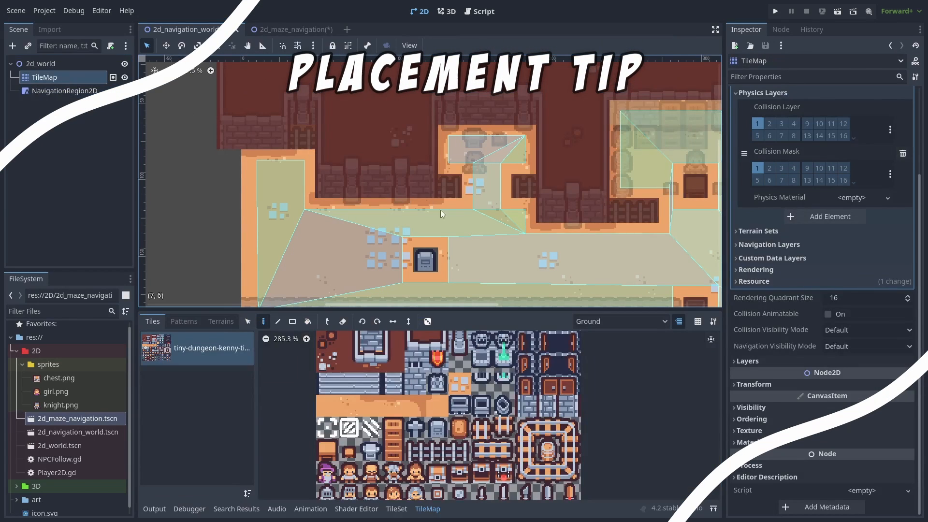
click(620, 321)
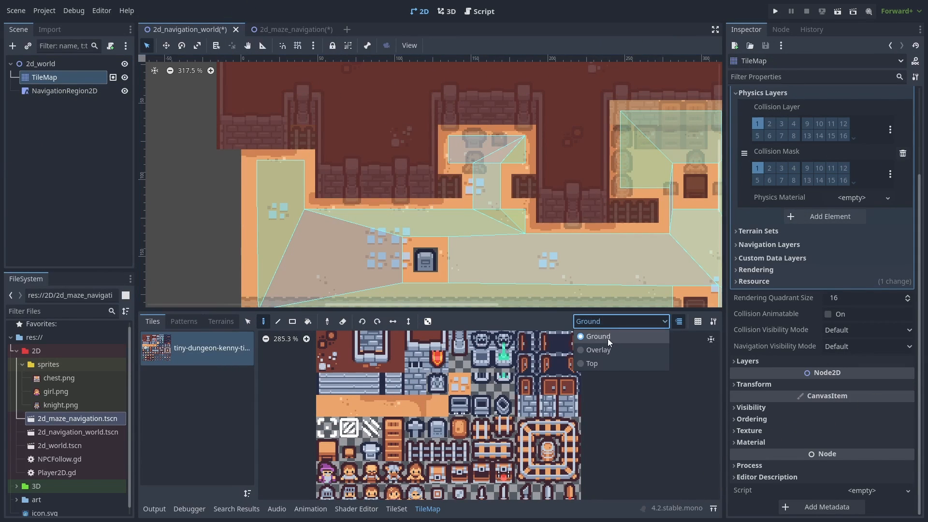
click(598, 349)
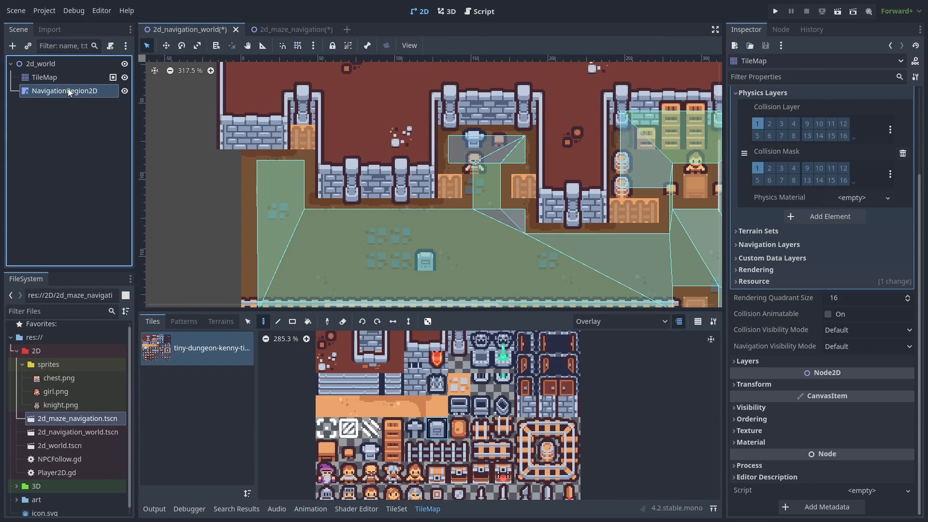
click(67, 91)
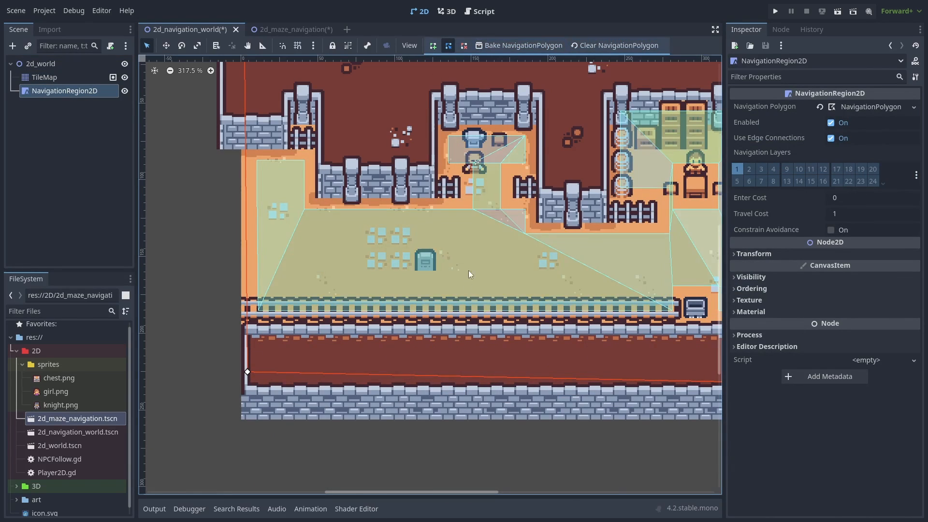
Step: Switch the active layer through Overlay to Top and paint an obstacle tile on the floor
click(44, 78)
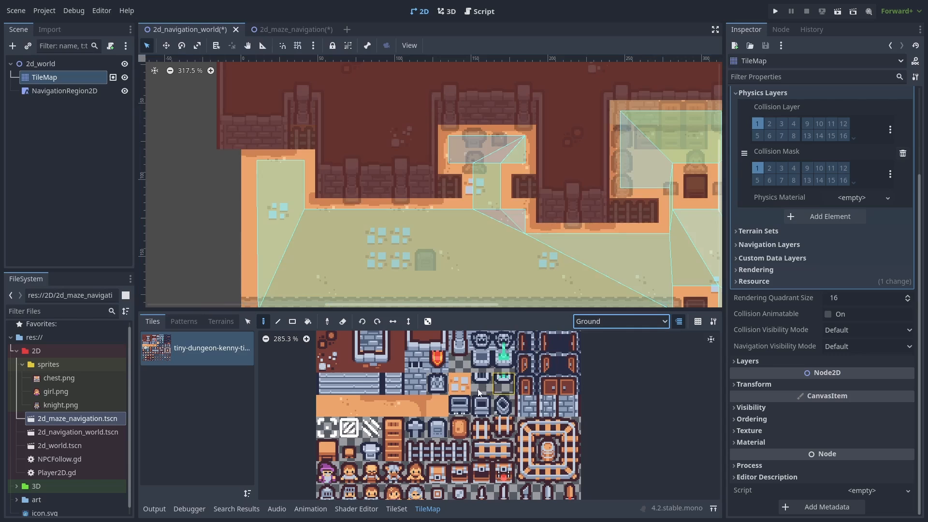
click(620, 321)
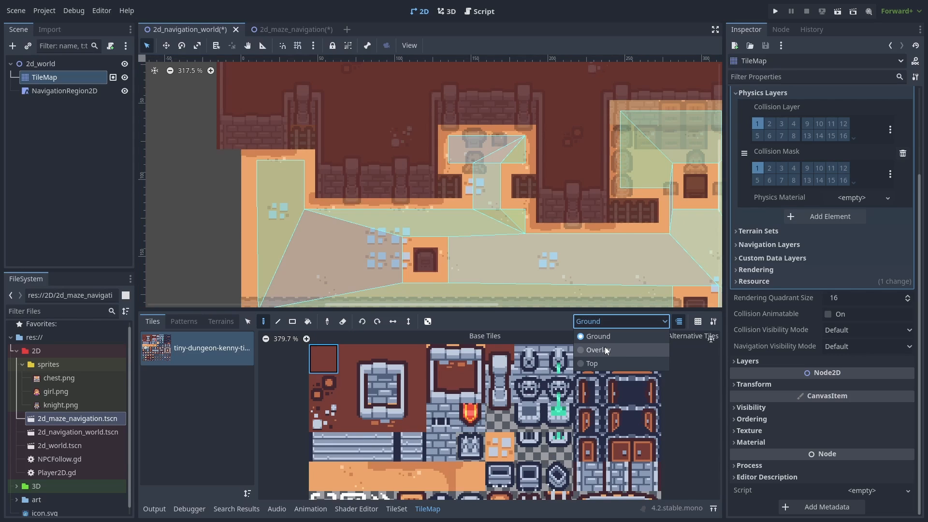
click(596, 349)
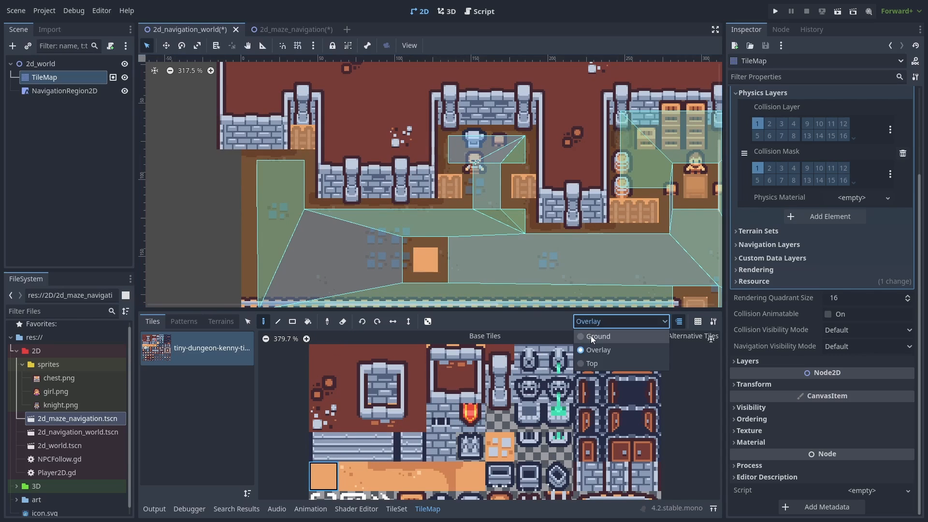
click(588, 363)
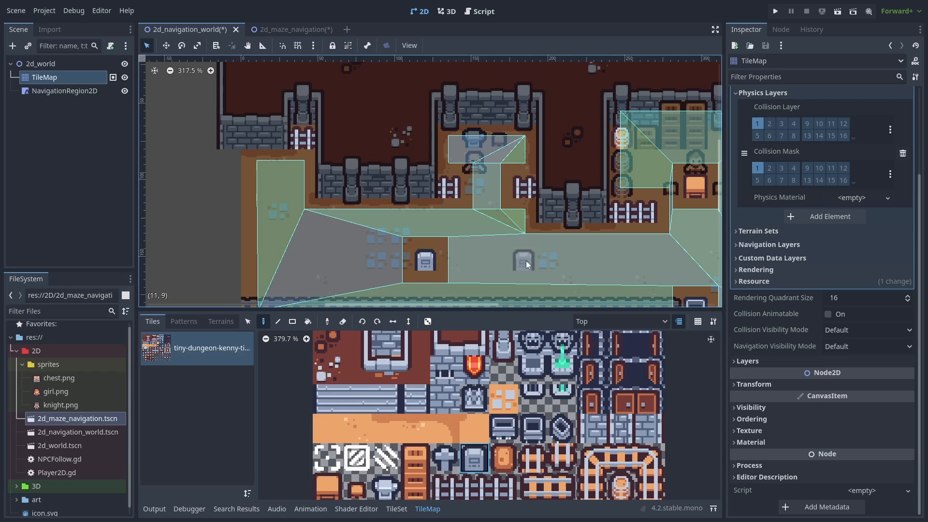
click(66, 91)
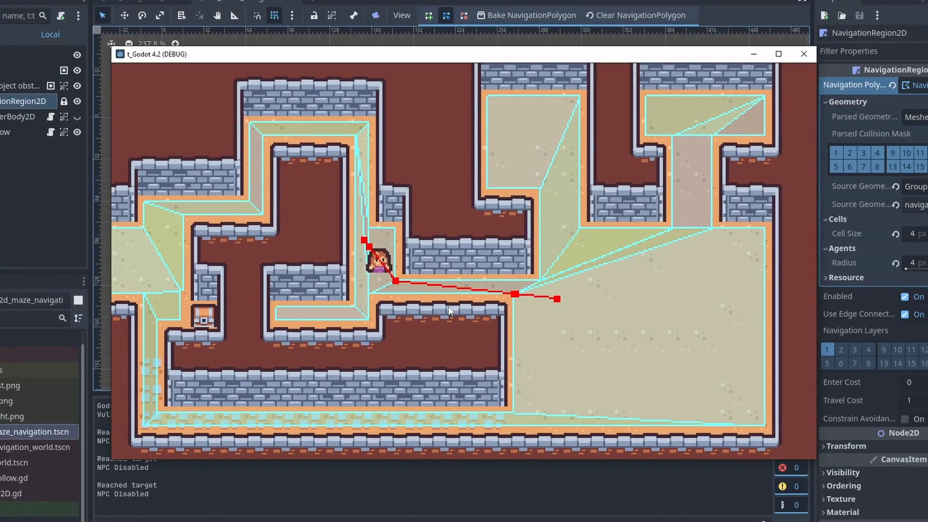
Step: Stop the running maze game and save the 7 px agent radius with Ctrl+S
click(803, 54)
text(7)
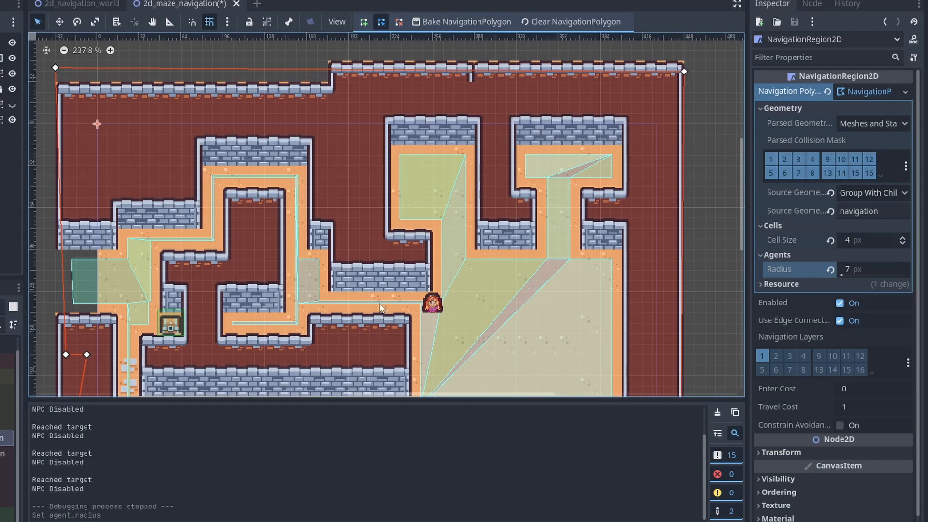
key(ctrl+s)
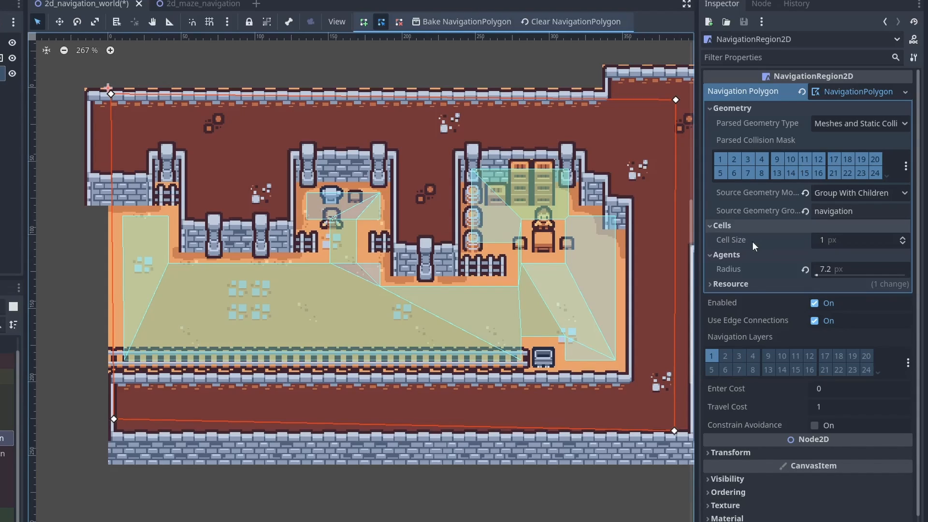
Step: Set the dungeon navmesh cell size to 4 px and review Project Settings > Navigation > 2D
click(858, 240)
text(4)
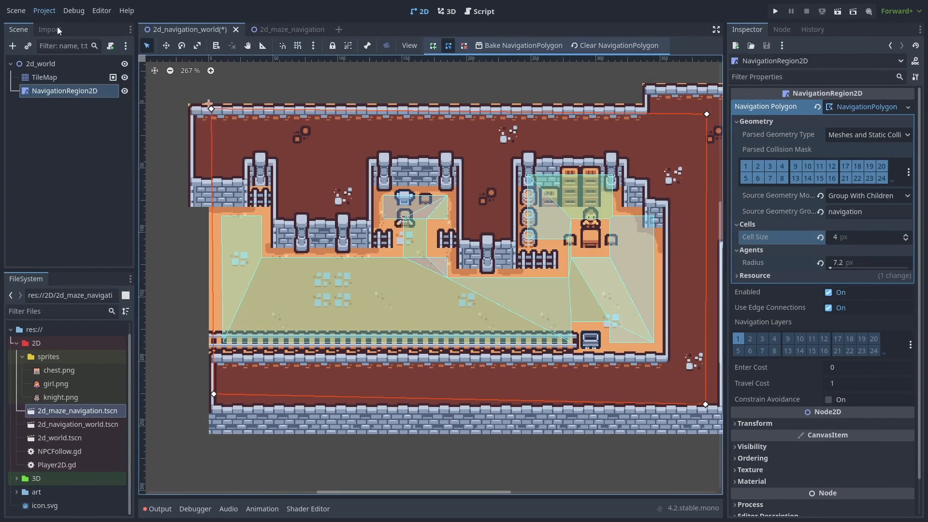
click(43, 11)
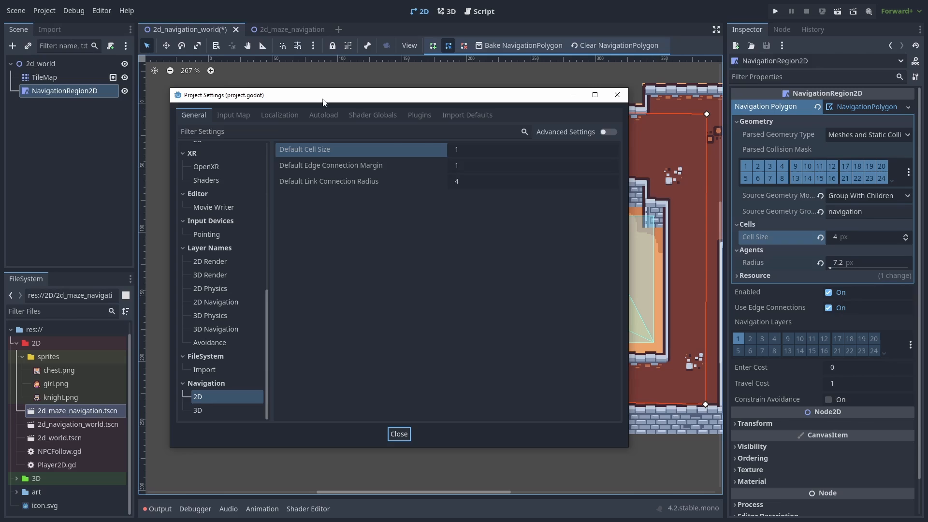
mouse_move(491, 151)
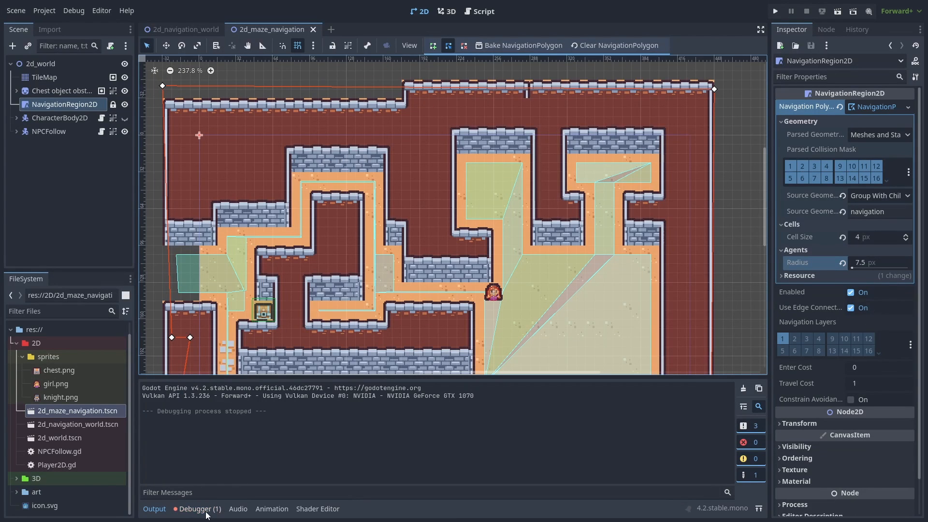
click(199, 508)
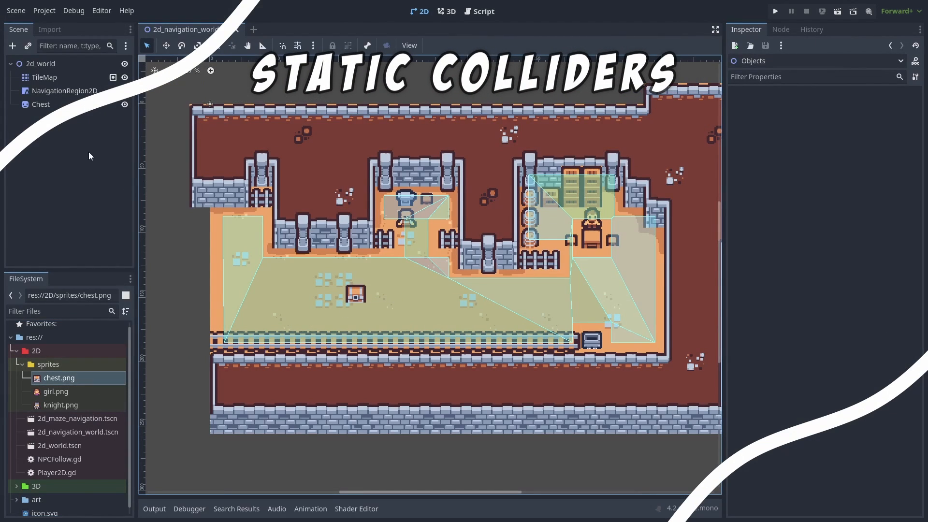
Step: Add the chest's StaticBody2D to the 'navigation' group and reselect the region
click(40, 104)
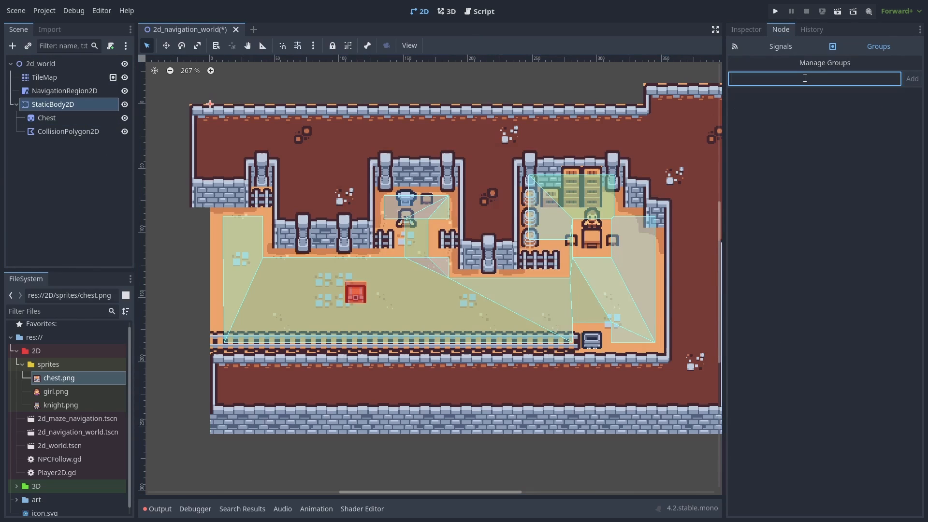
click(911, 78)
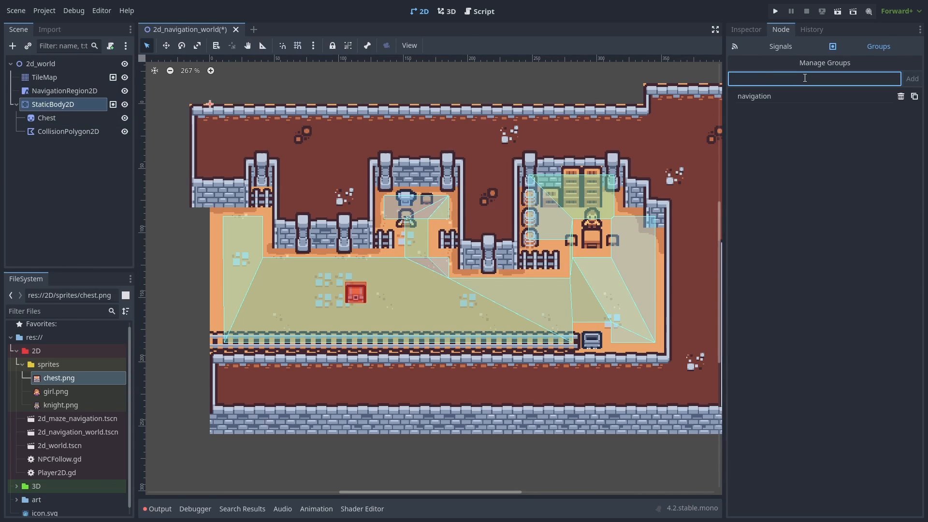
click(70, 91)
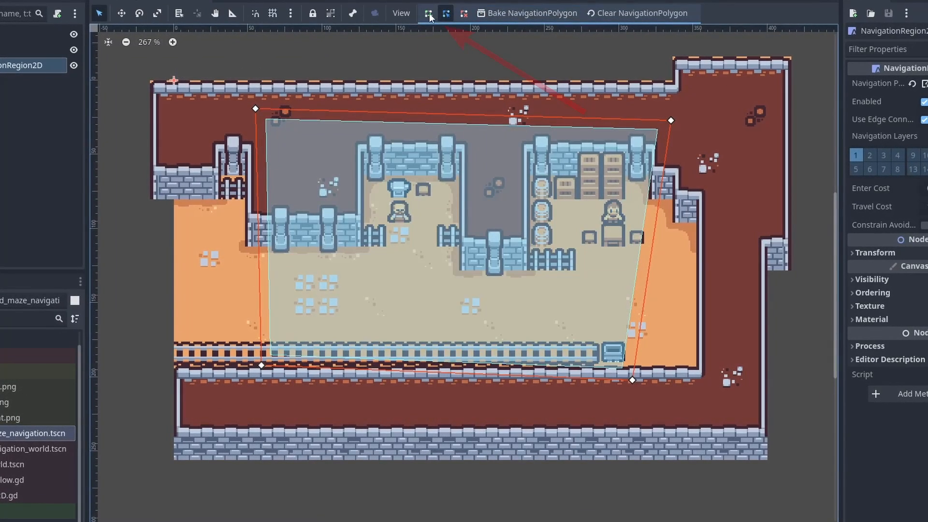
Step: Cut obstacle holes around the chest and furniture and rebake the NavigationPolygon
click(428, 12)
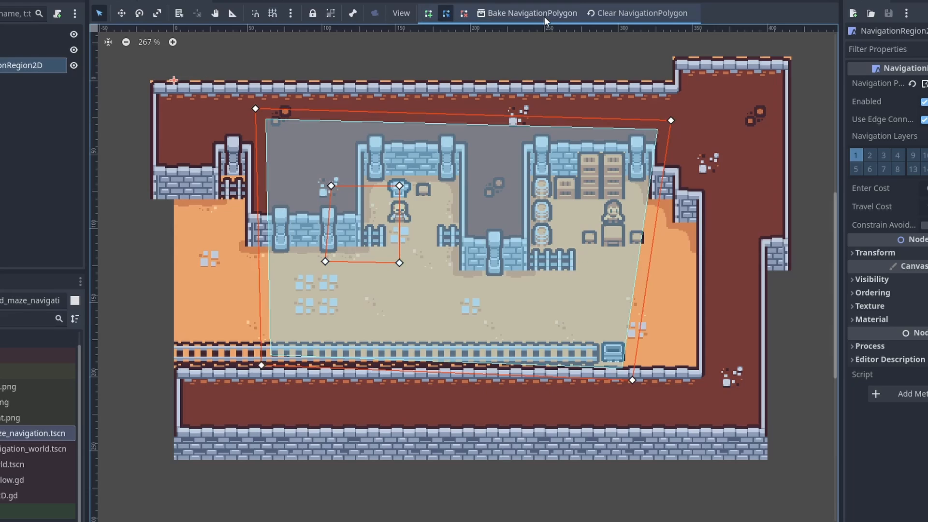
mouse_move(569, 189)
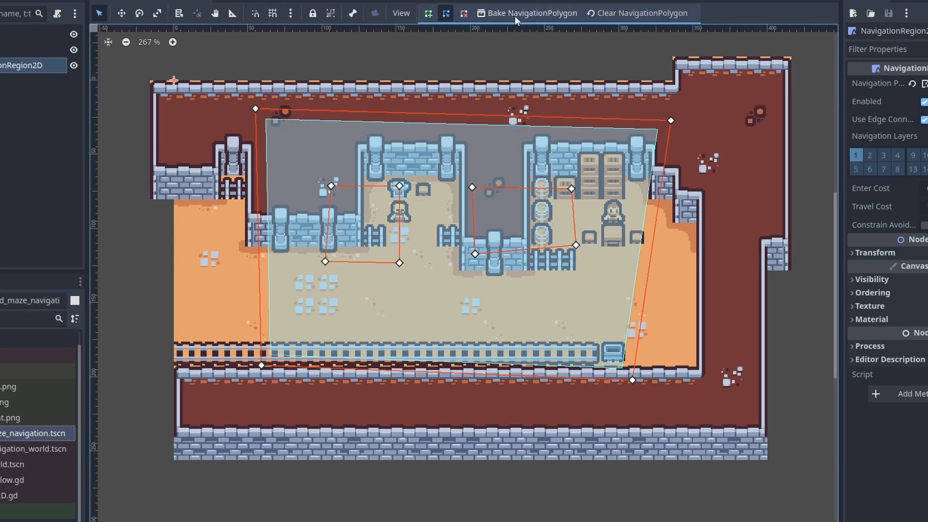
click(525, 13)
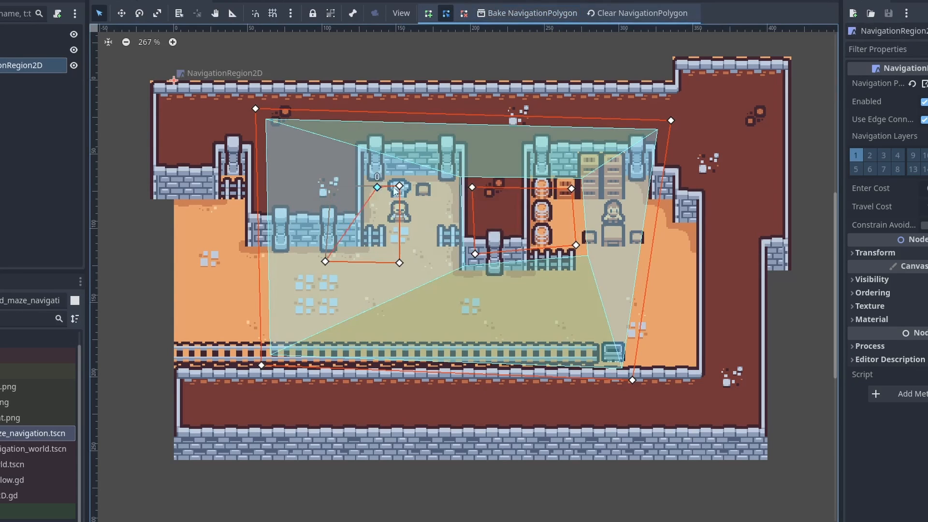
click(532, 13)
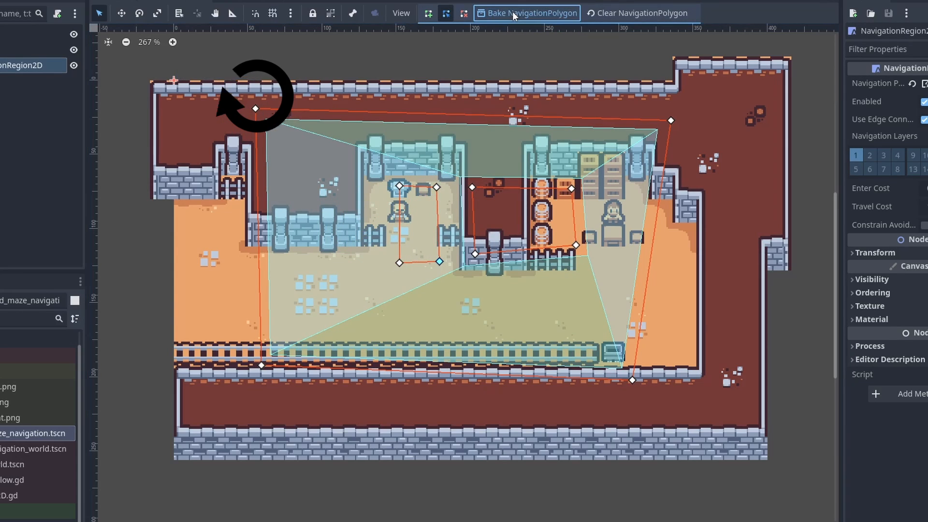
click(525, 13)
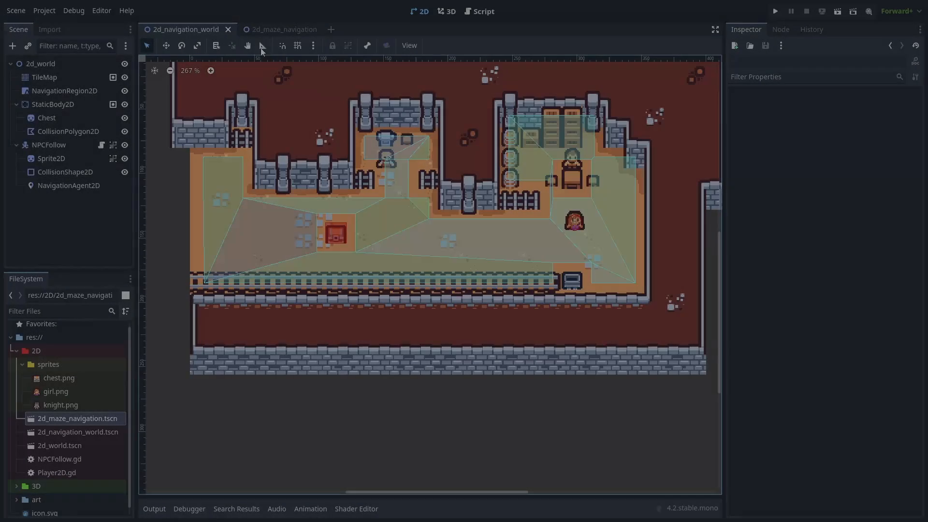
Step: Enable Debug > Visible Navigation so meshes show while the game runs
click(73, 11)
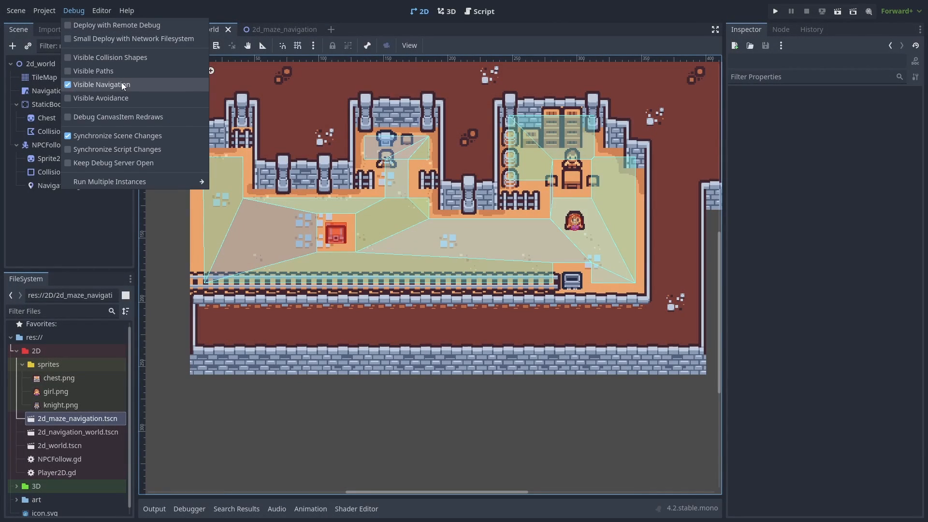
click(774, 11)
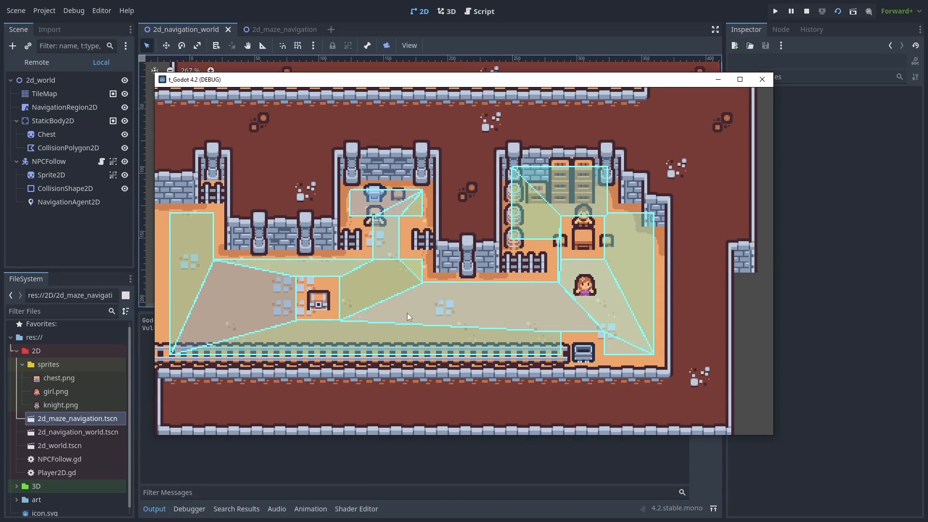
Step: Add a NavigationAgent2D child to NPCFollow, expand Pathfinding, and bring up NPCFollow.gd
click(11, 45)
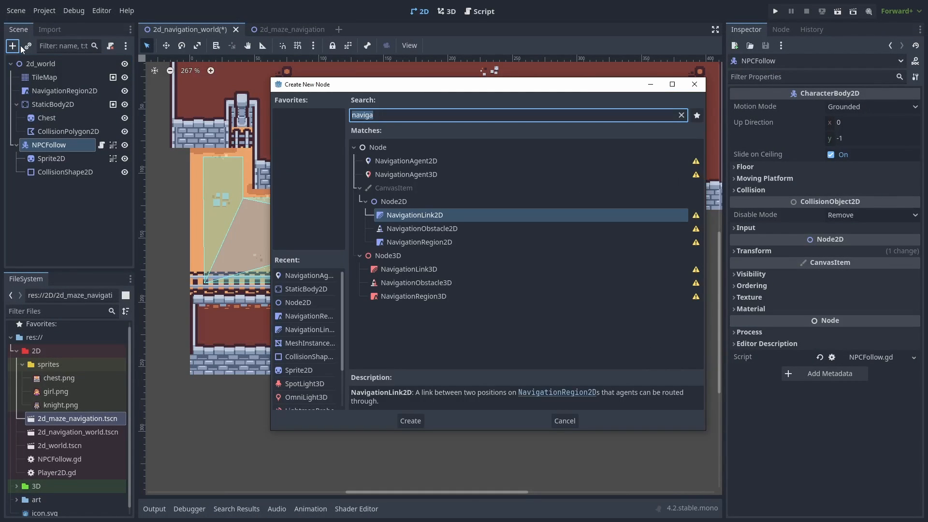
click(410, 420)
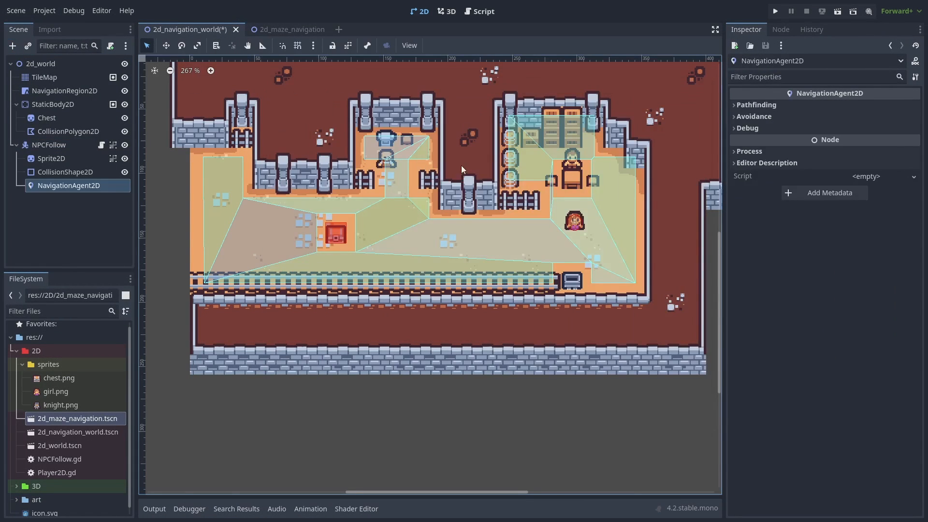
click(734, 104)
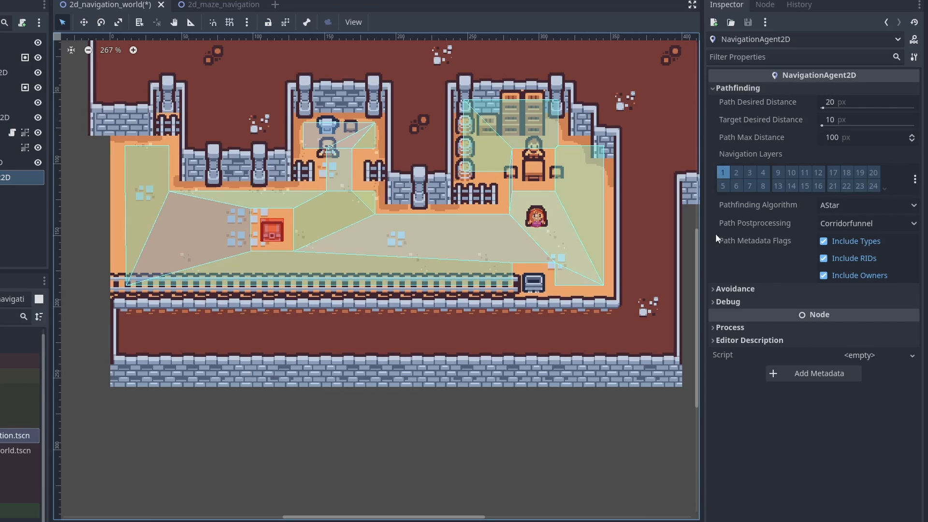
click(729, 301)
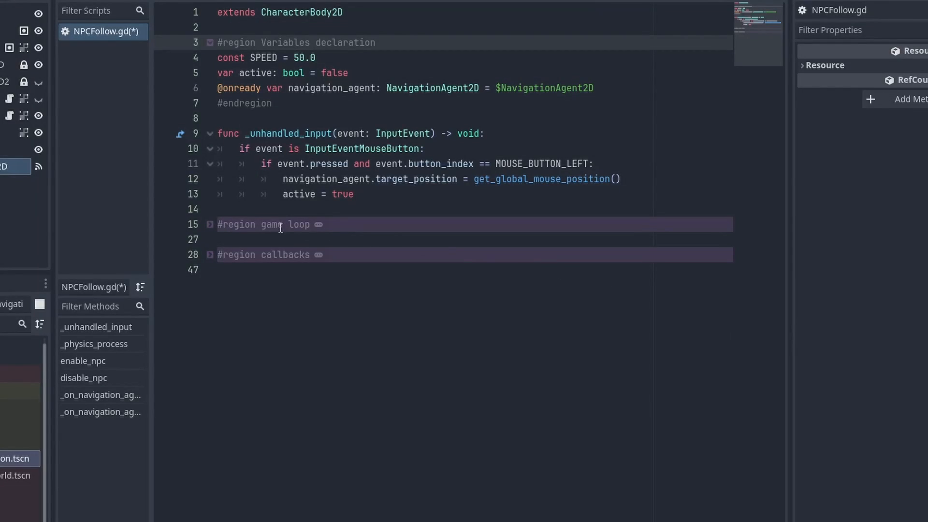
Step: Switch to the 2d_maze_navigation scene showing its 4 px cell, 7 px radius polygon
click(209, 223)
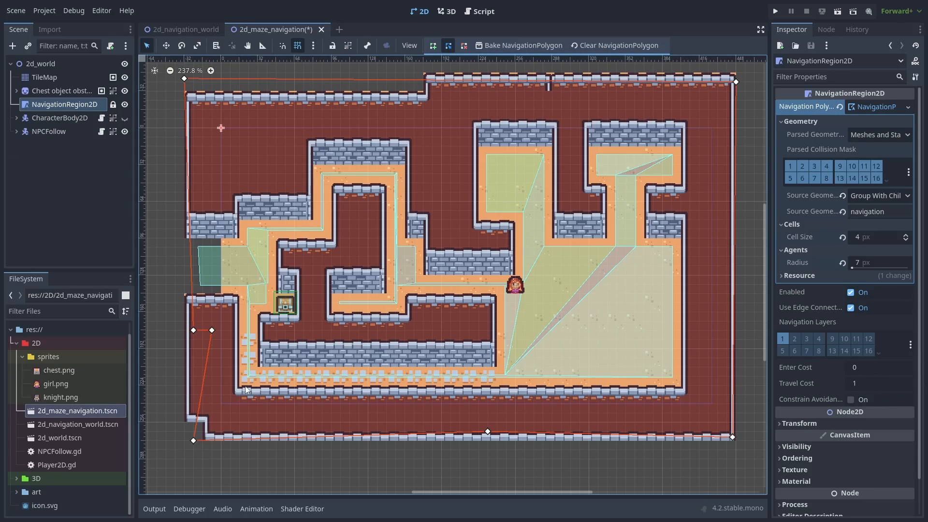
Step: Reshape the first outline and add a second NavigationRegion2D with a 4 px, 7 px polygon
click(774, 11)
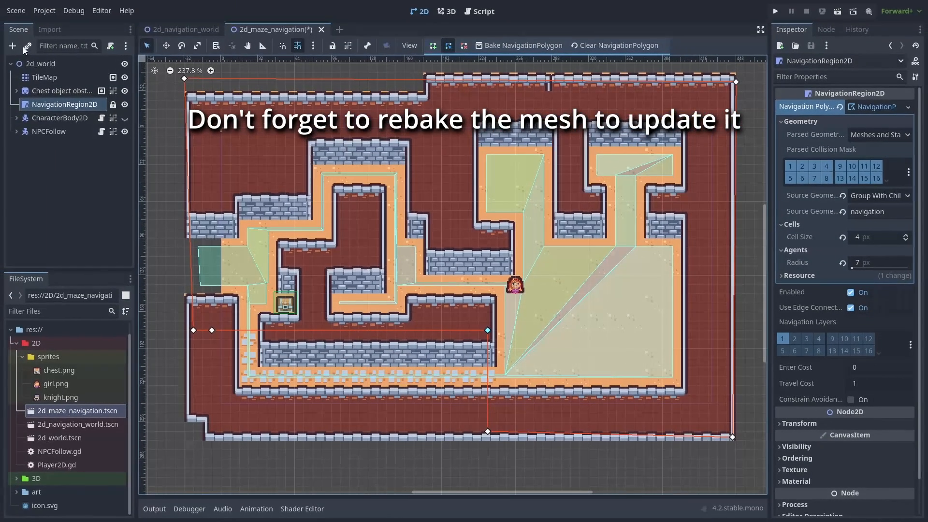
click(12, 46)
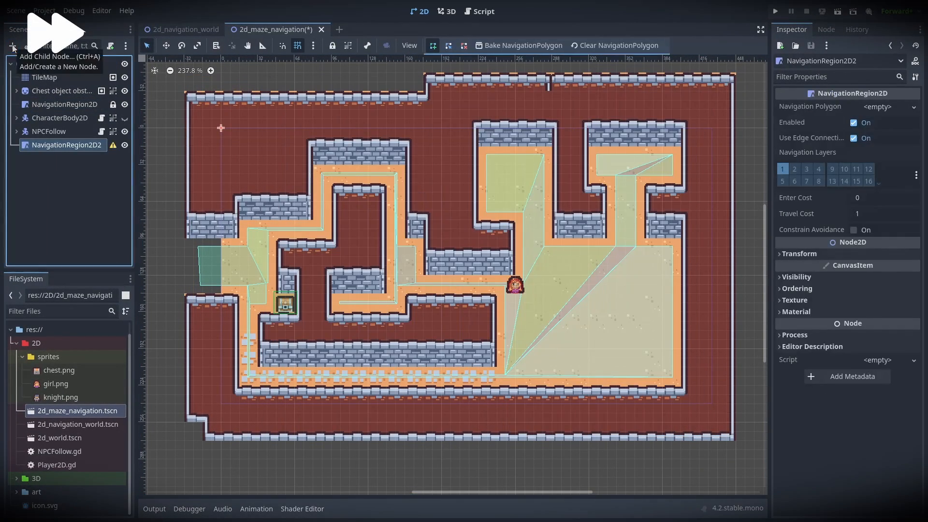
click(879, 106)
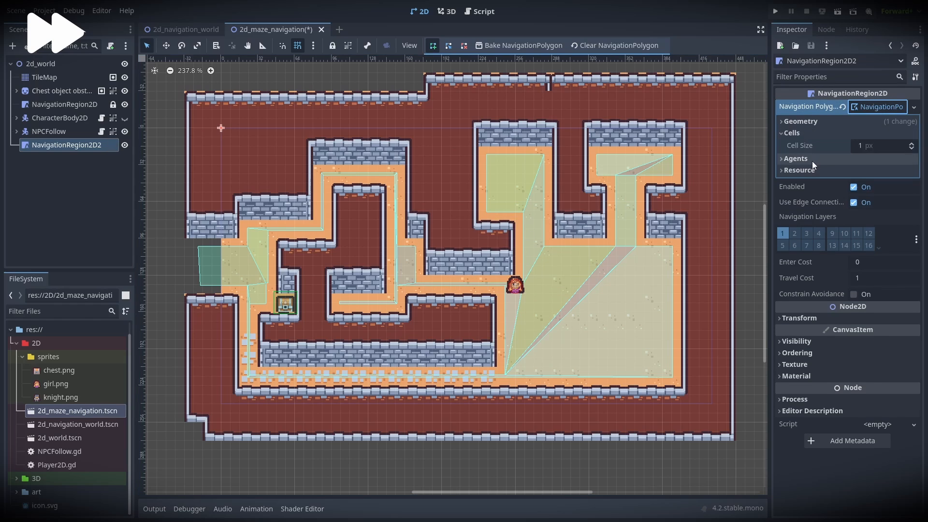
click(800, 121)
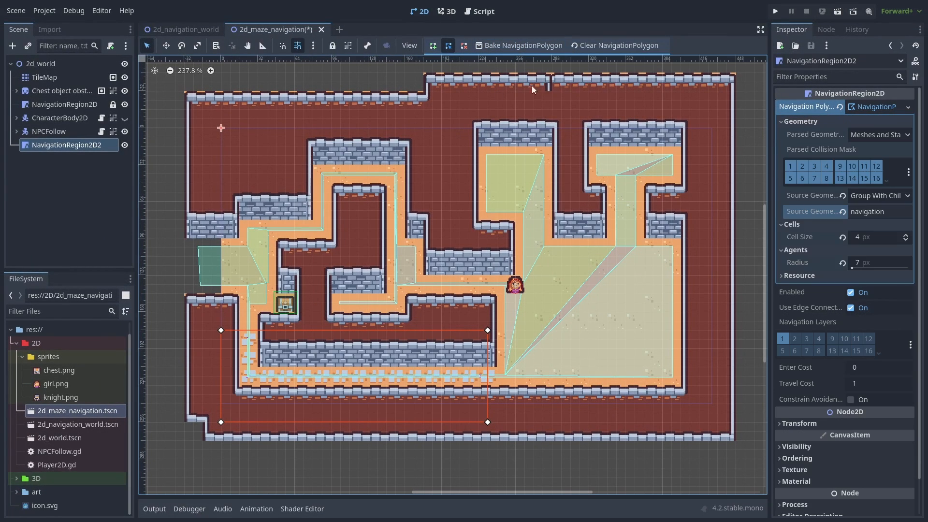
Step: Rebake the first navigation region's mesh
click(65, 105)
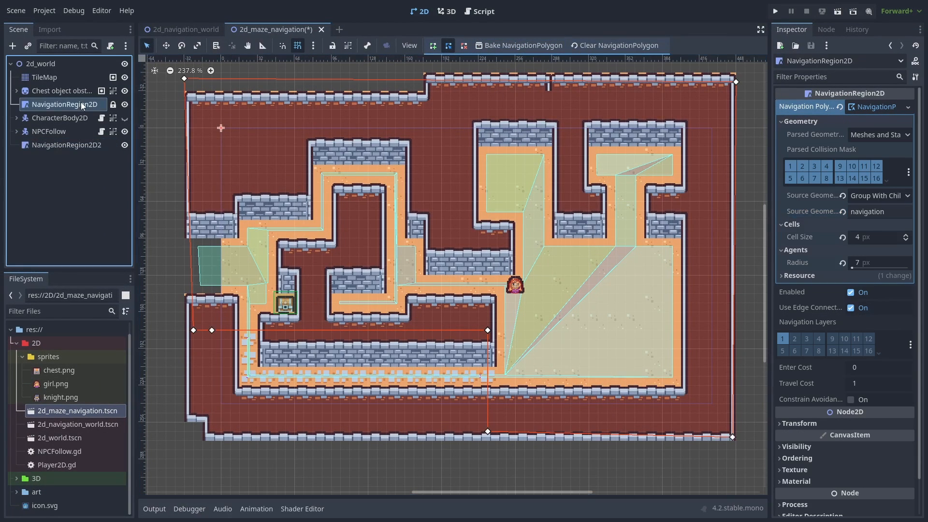
click(522, 46)
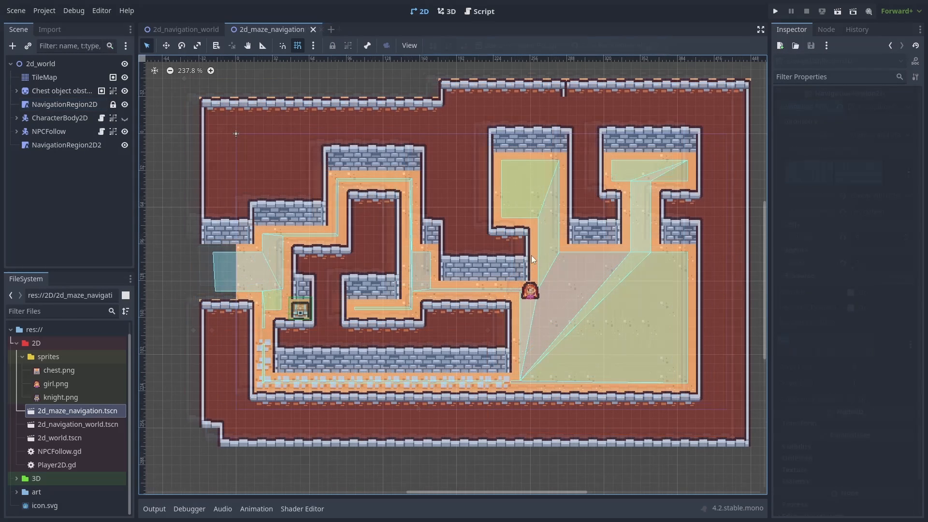
Step: Set Navigation > 2D Default Edge Connection Margin to 8 and run the maze scene
click(43, 11)
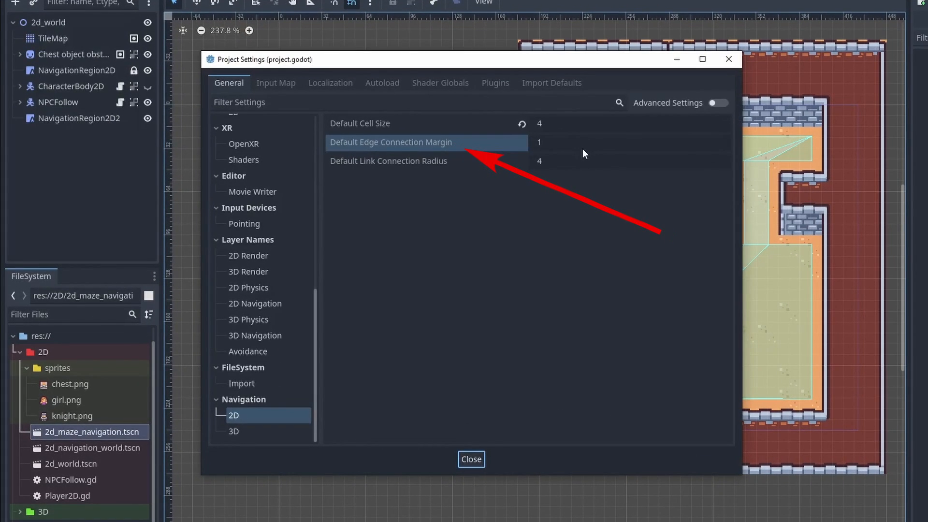
click(538, 142)
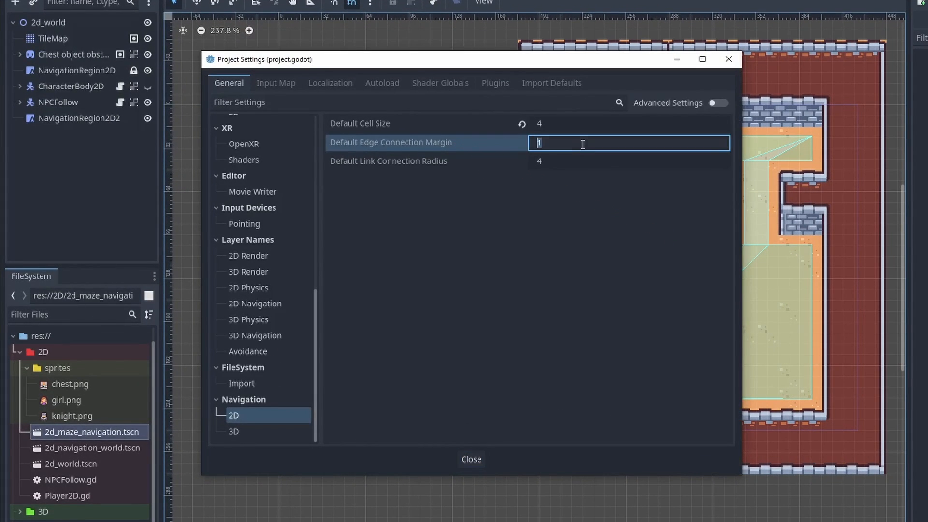
text(8)
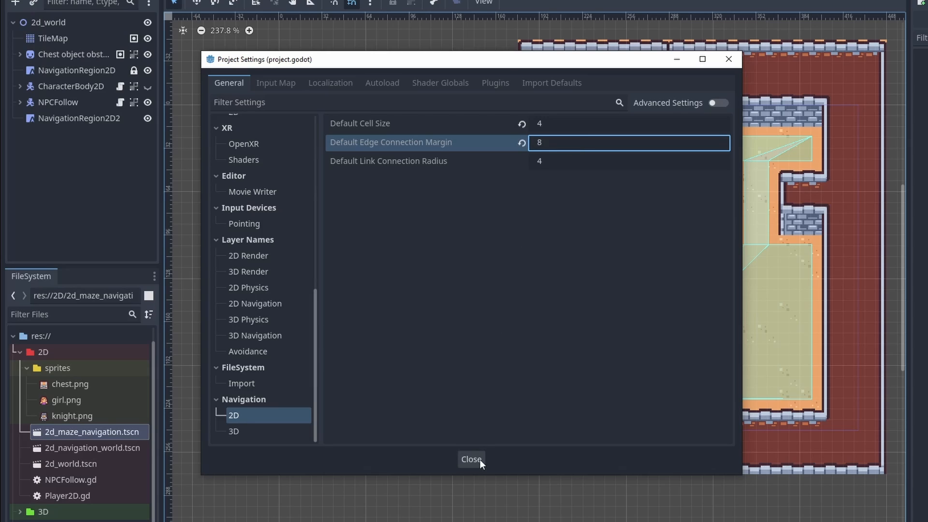
click(471, 459)
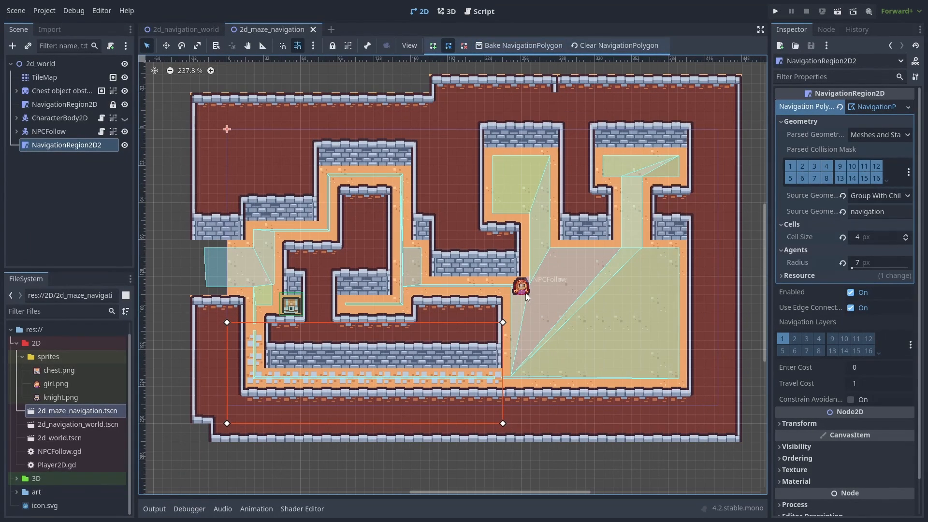
click(774, 11)
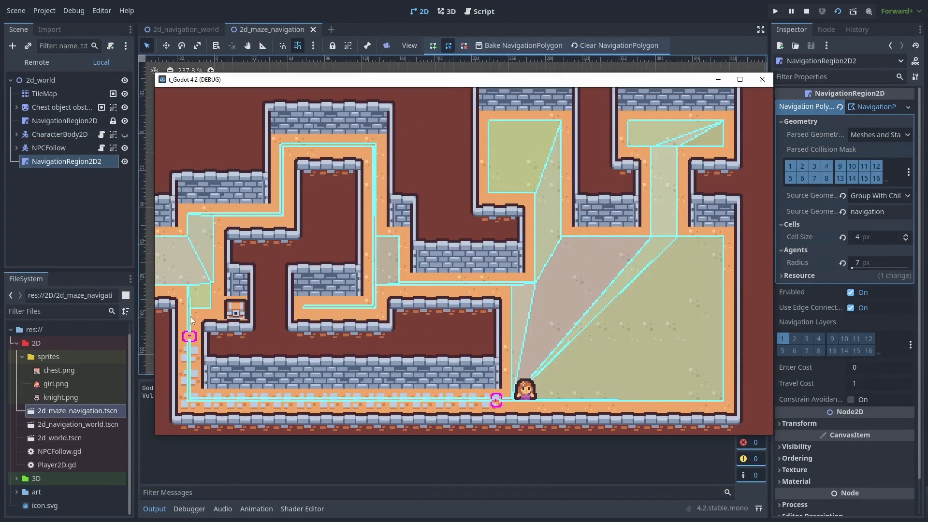